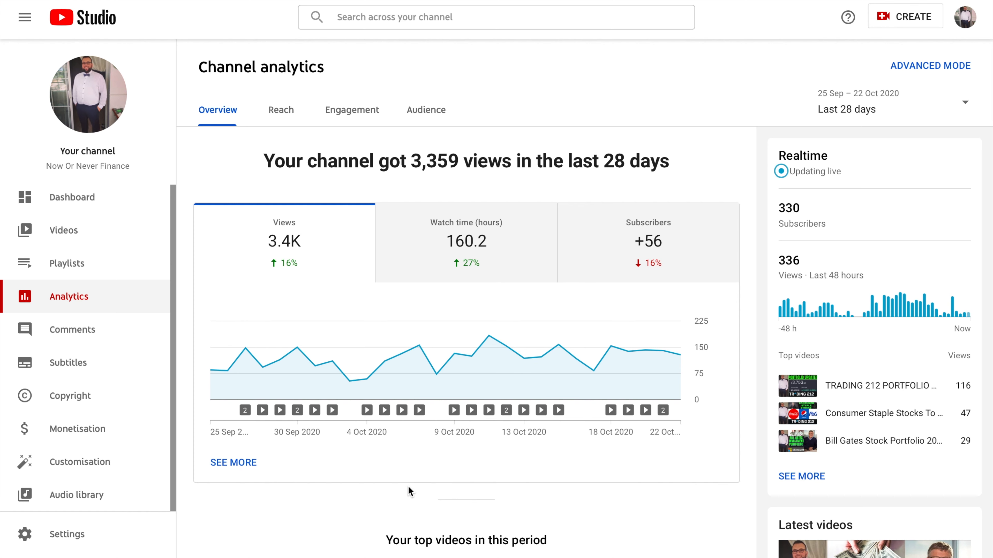
pyautogui.moveTo(790, 254)
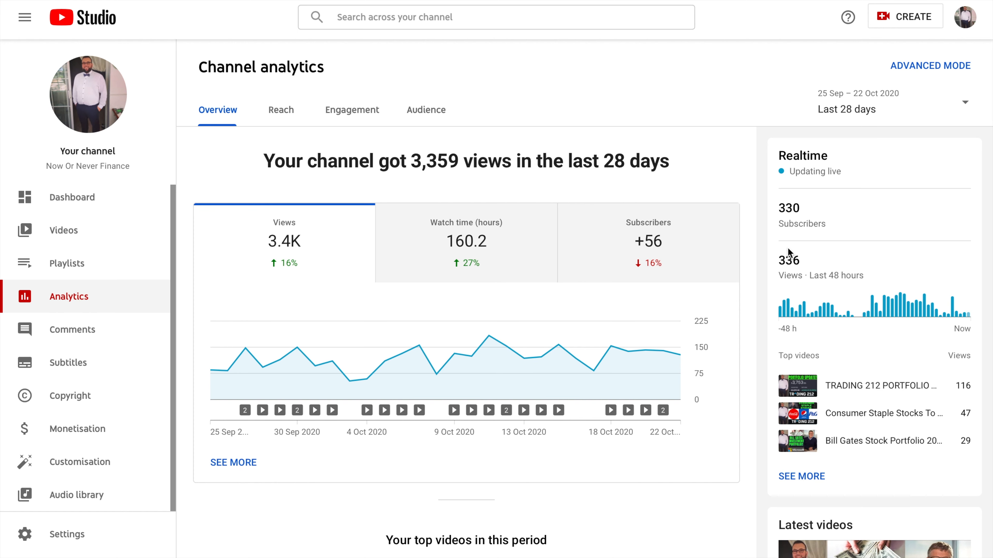
pyautogui.moveTo(836, 231)
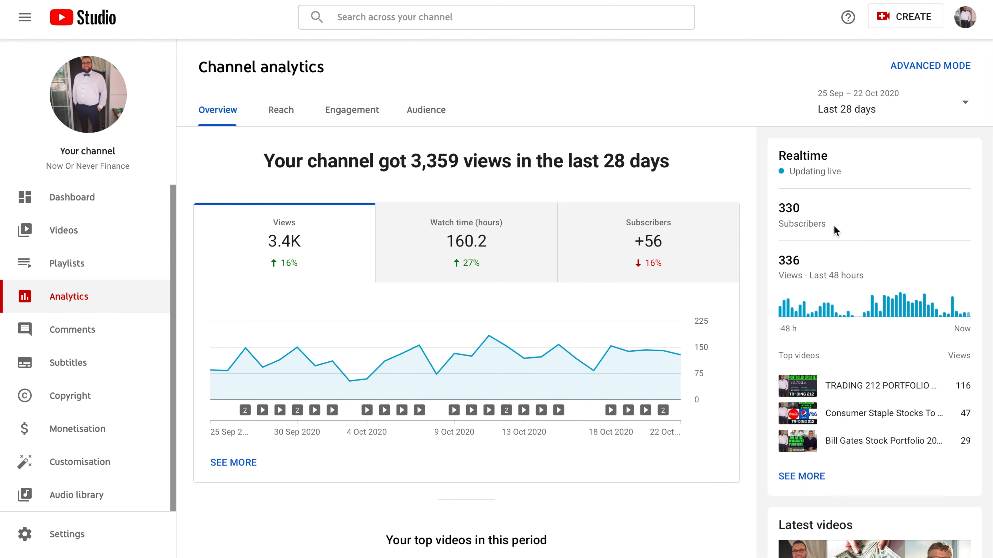
pyautogui.moveTo(770, 206)
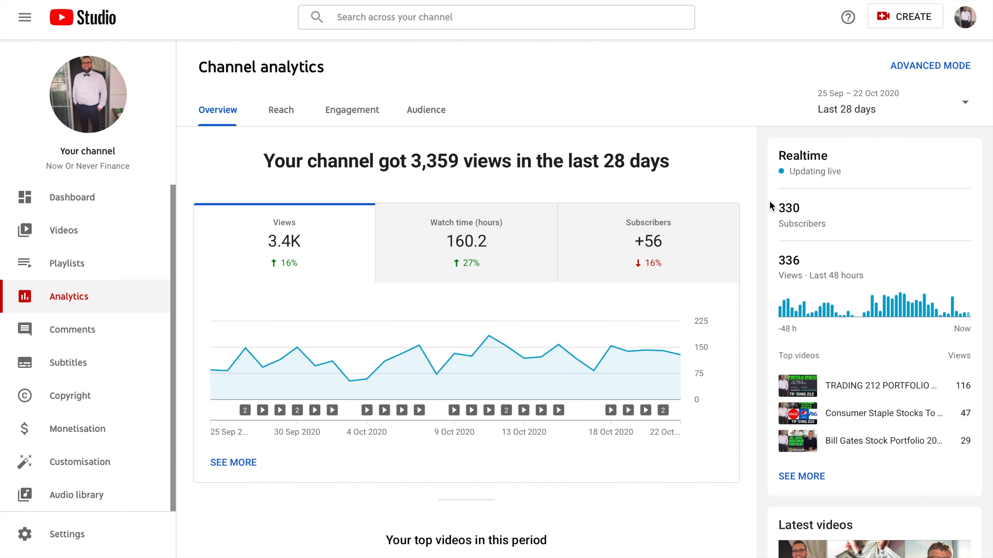
pyautogui.moveTo(827, 201)
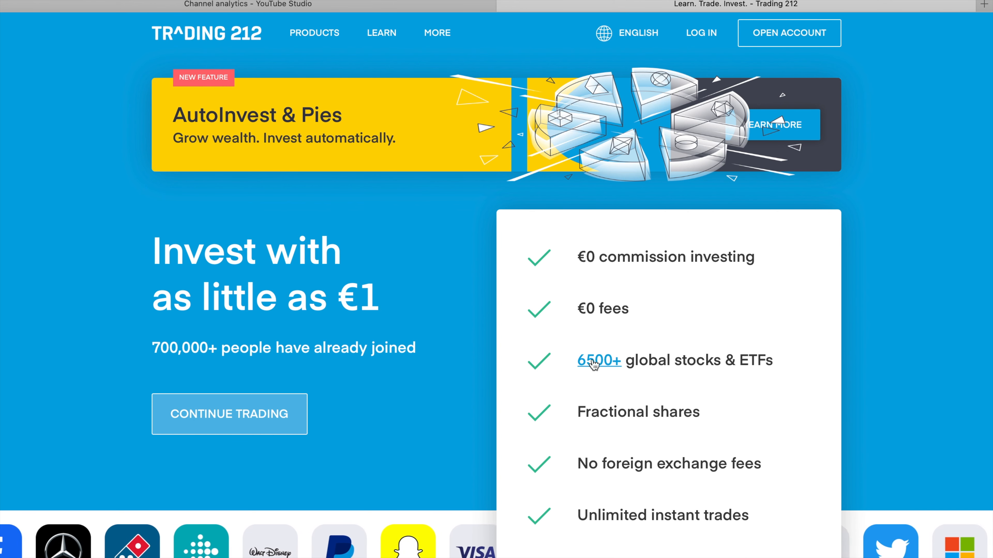
pyautogui.moveTo(648, 397)
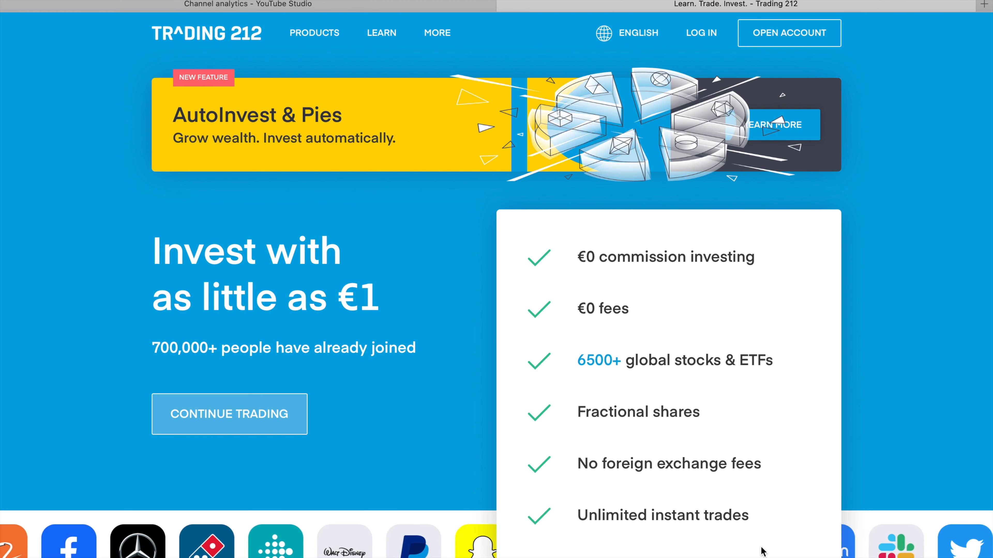
# - Scroll down the Trading 212 homepage past the AutoInvest & Pies promotion
pyautogui.scroll(-3)
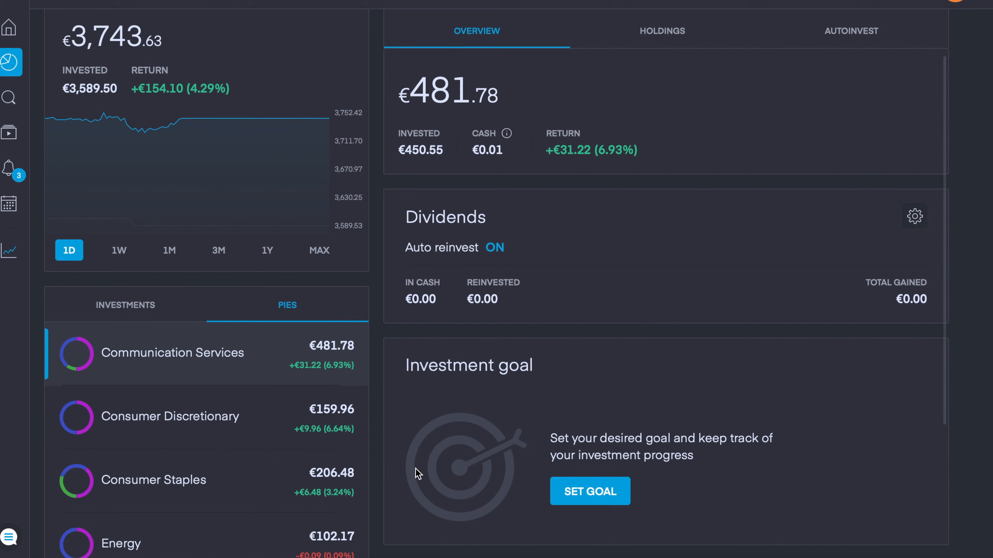
pyautogui.moveTo(516, 457)
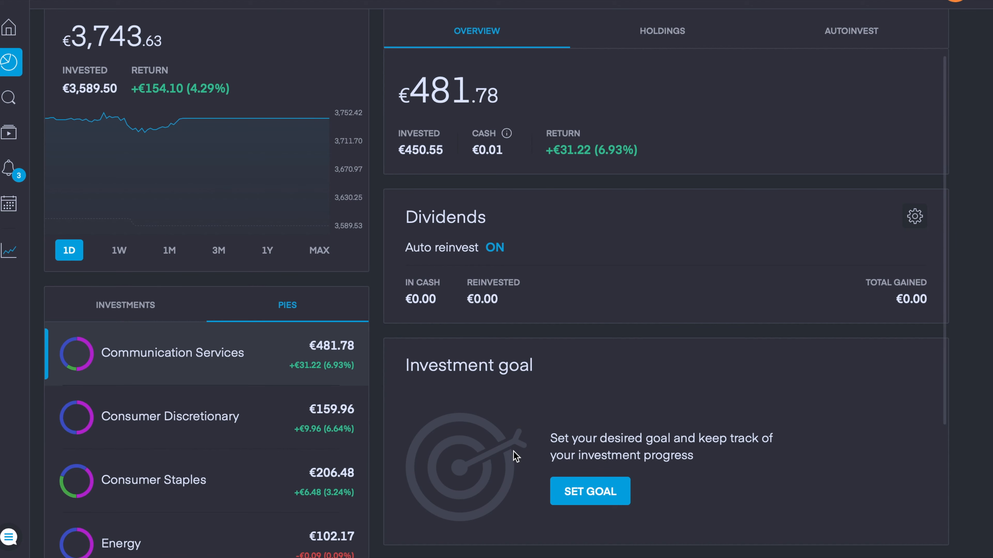
pyautogui.moveTo(654, 235)
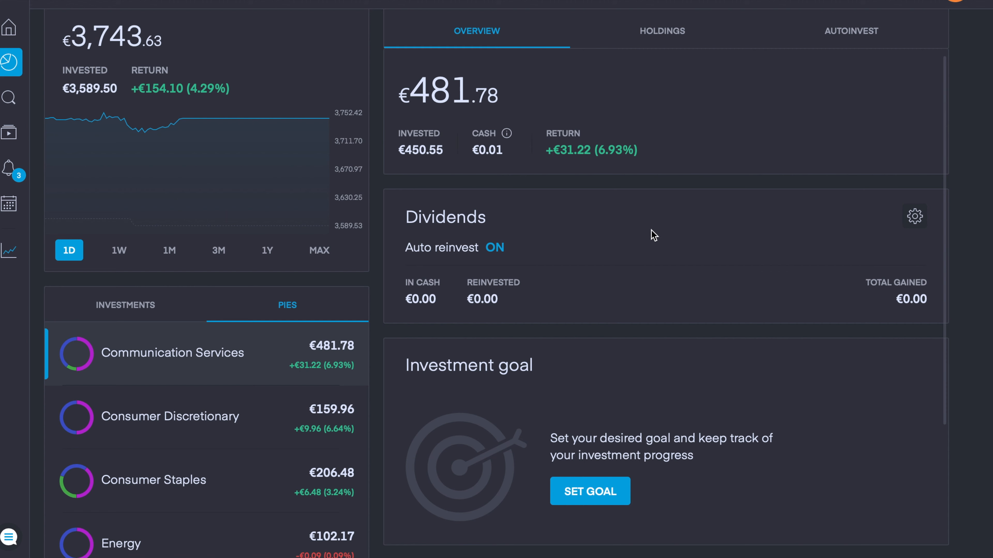
pyautogui.moveTo(806, 234)
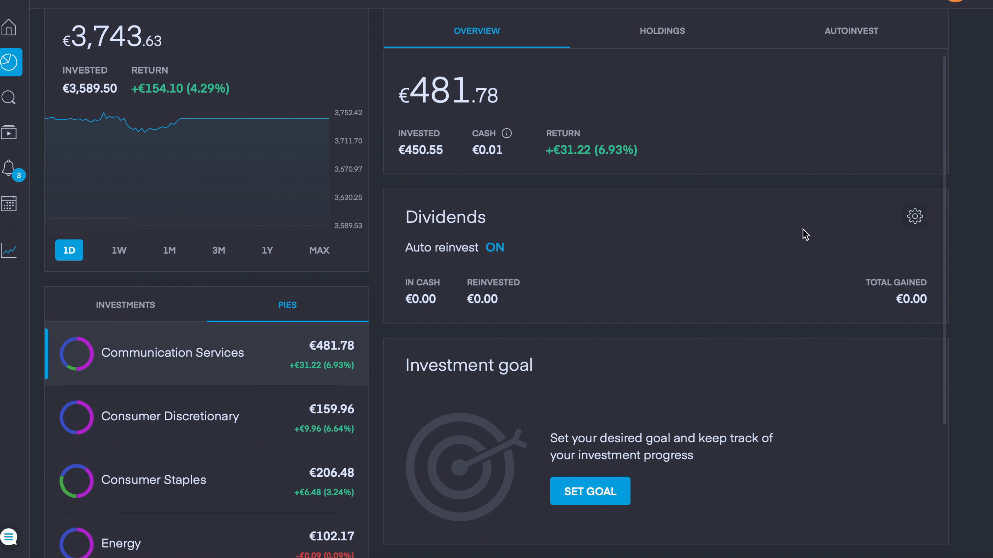
# - Show the dividend reinvestment options for the Communication Services pie, auto-reinvest ON
pyautogui.click(913, 215)
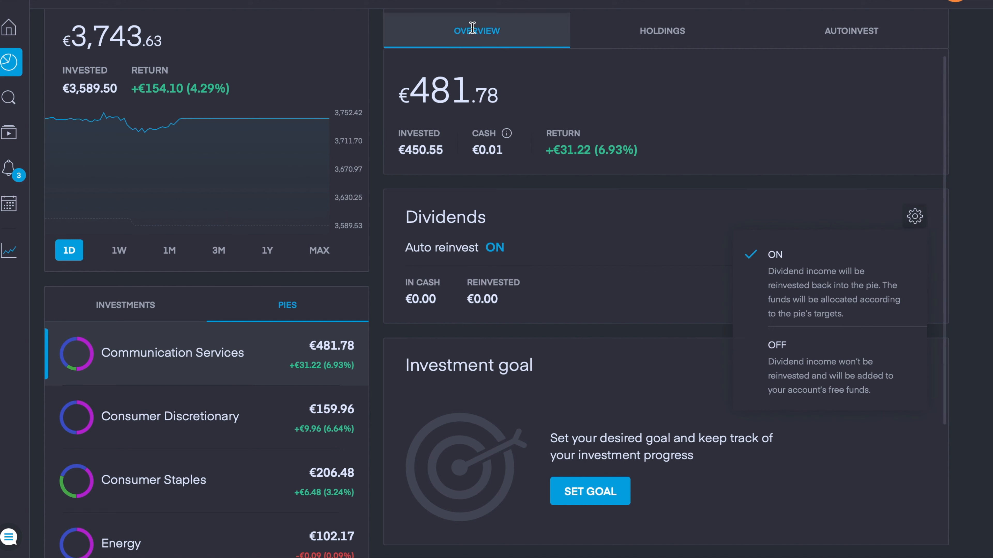
pyautogui.moveTo(925, 247)
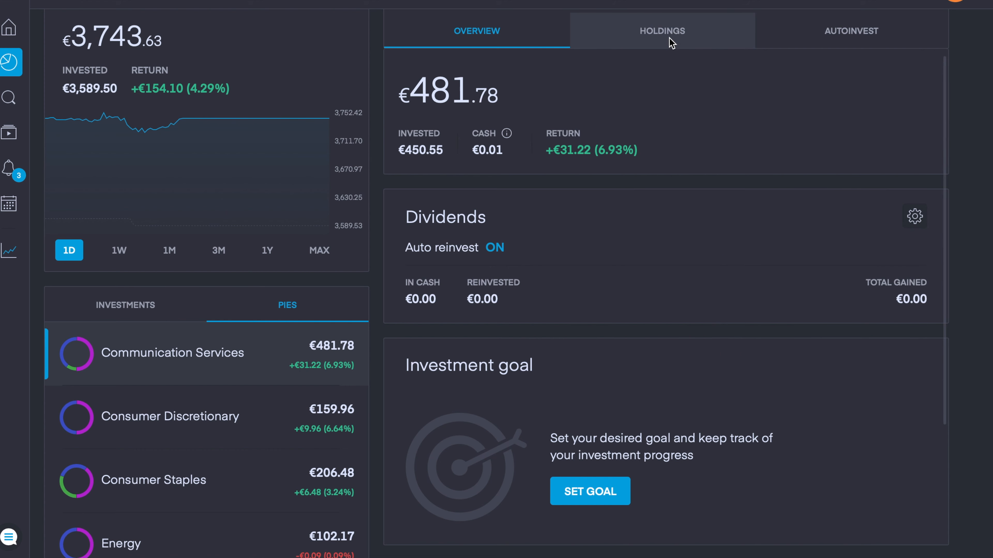
# - View the Communication Services pie holdings: Facebook, Walt Disney and AT&T
pyautogui.click(661, 31)
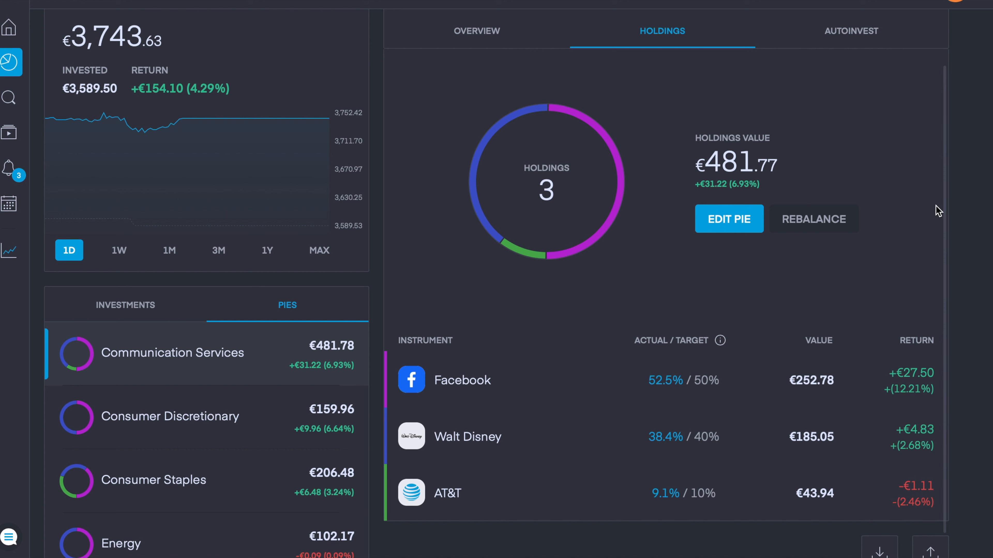
pyautogui.moveTo(919, 136)
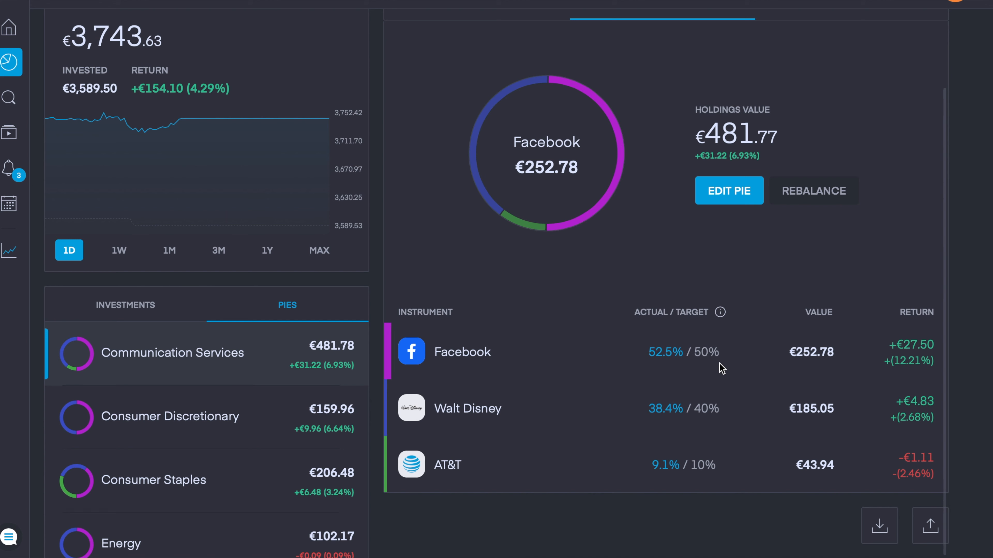
pyautogui.moveTo(467, 408)
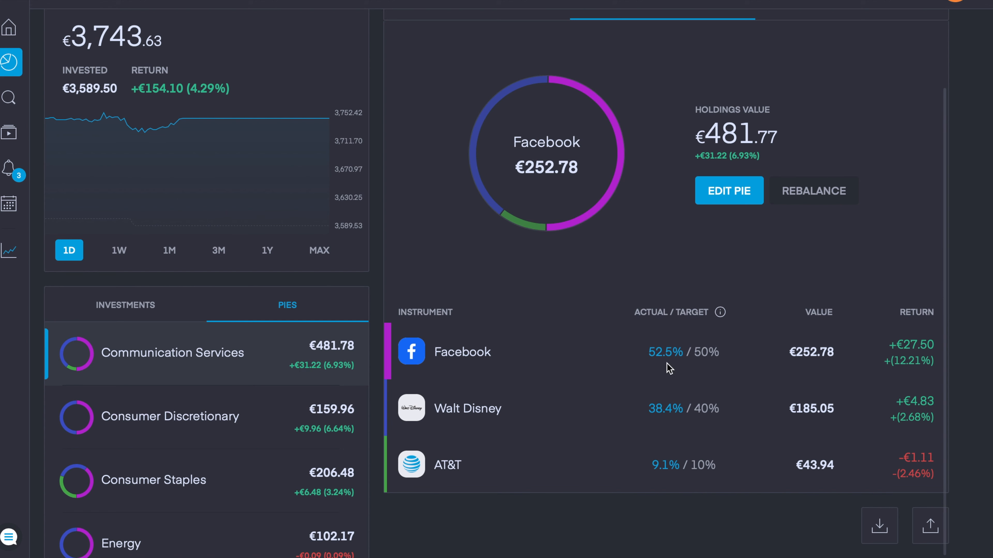
pyautogui.moveTo(673, 366)
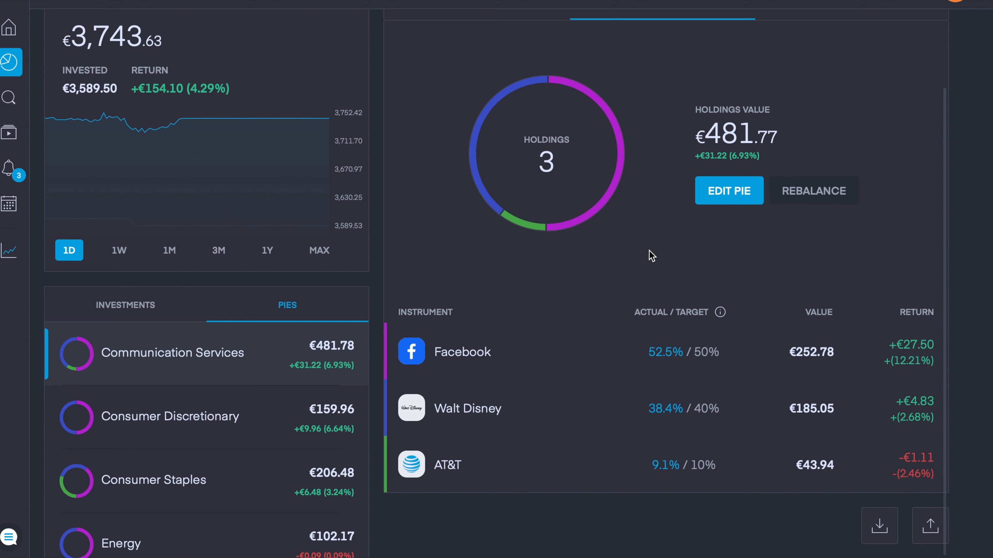
pyautogui.moveTo(707, 253)
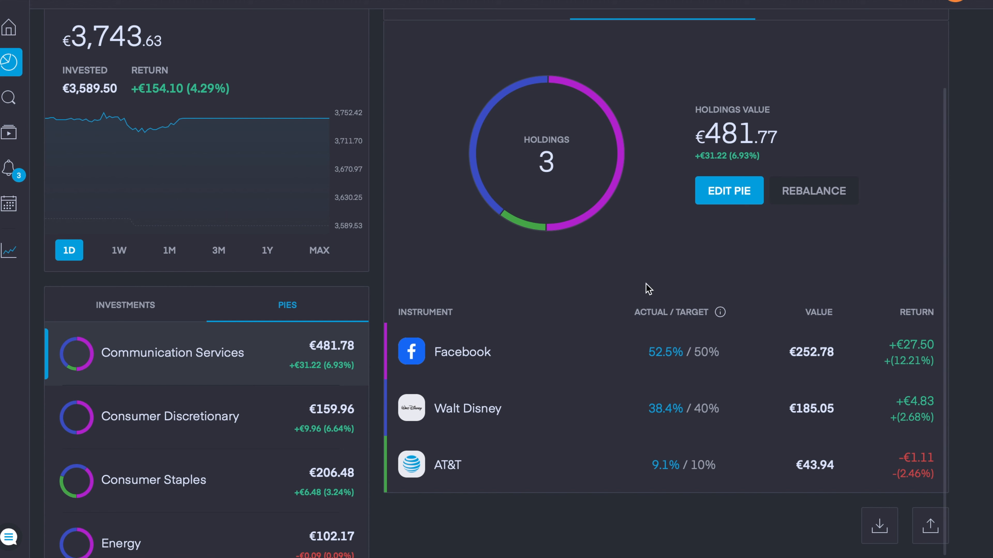
pyautogui.moveTo(705, 344)
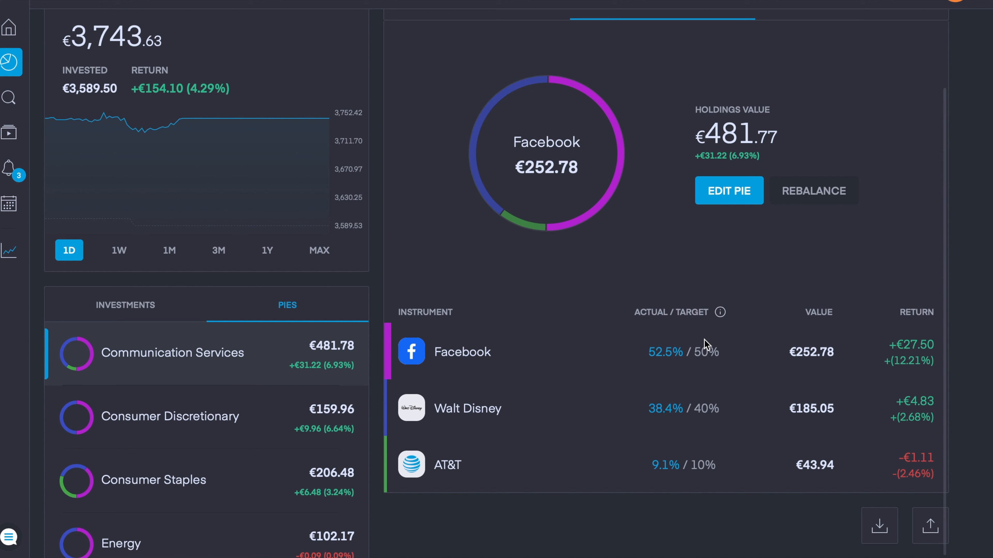
pyautogui.moveTo(719, 345)
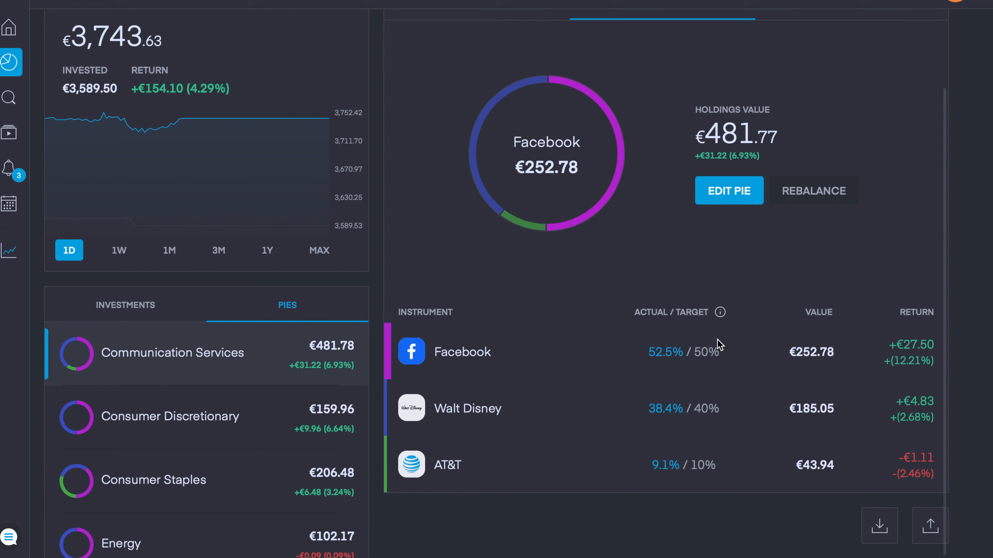
pyautogui.moveTo(783, 296)
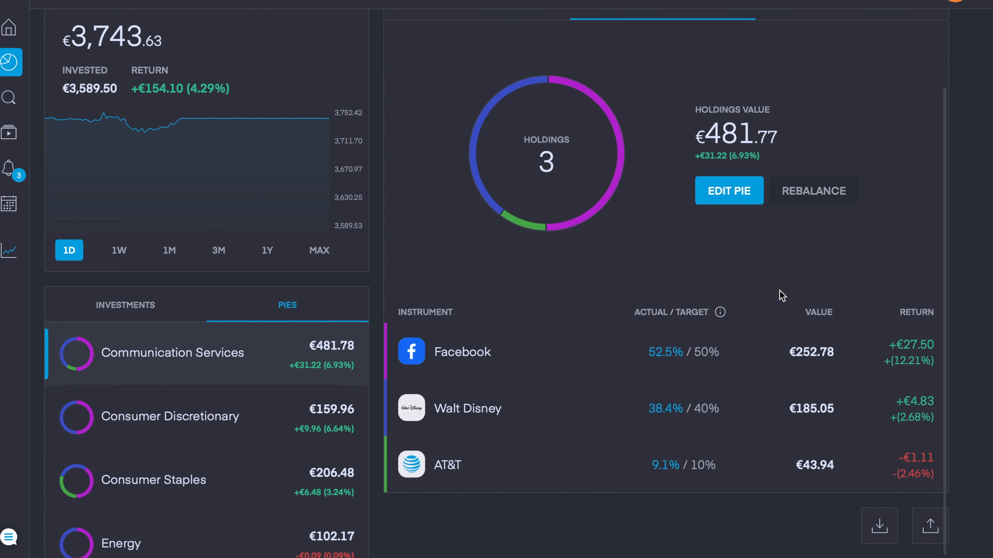
# - Select the Technology pie and show its AutoInvest page
pyautogui.click(132, 452)
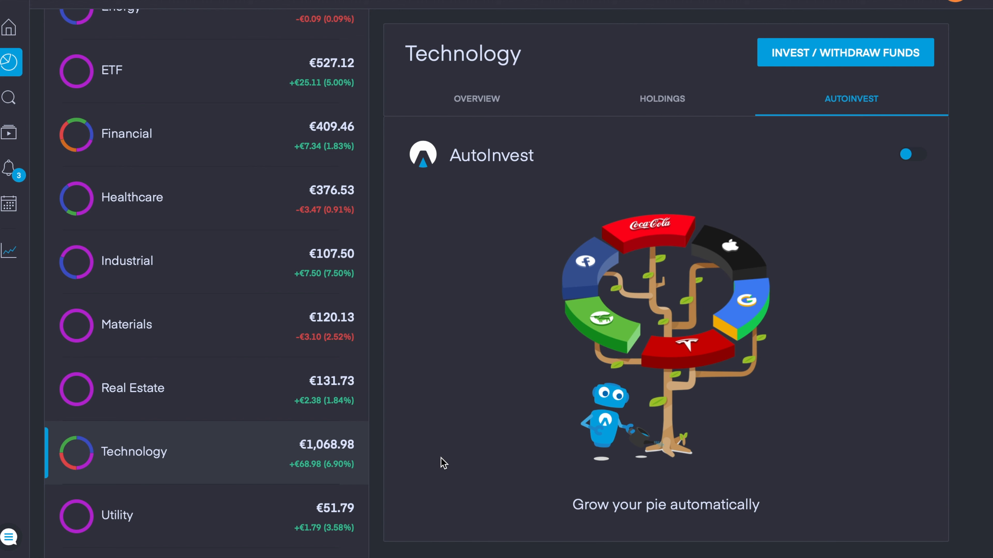
pyautogui.moveTo(459, 328)
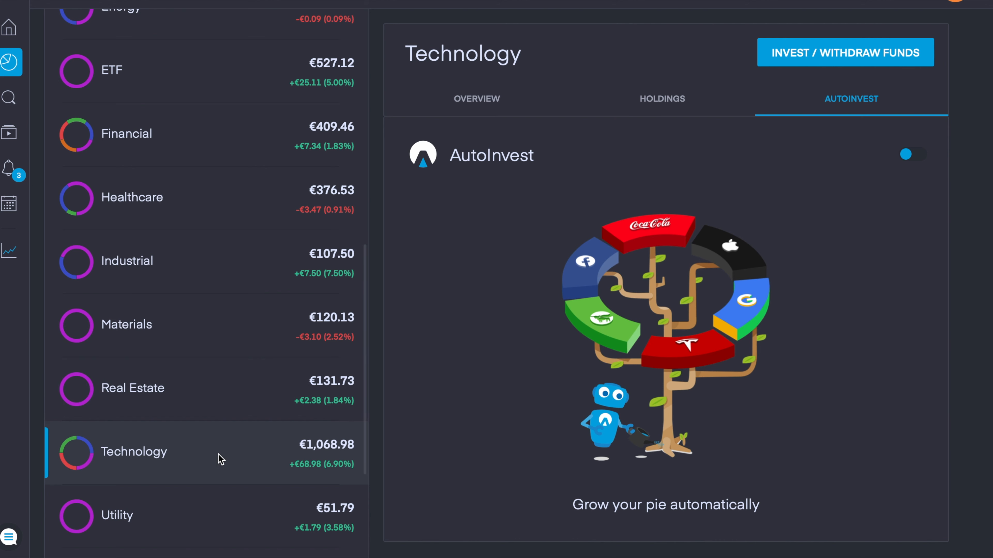
pyautogui.moveTo(617, 144)
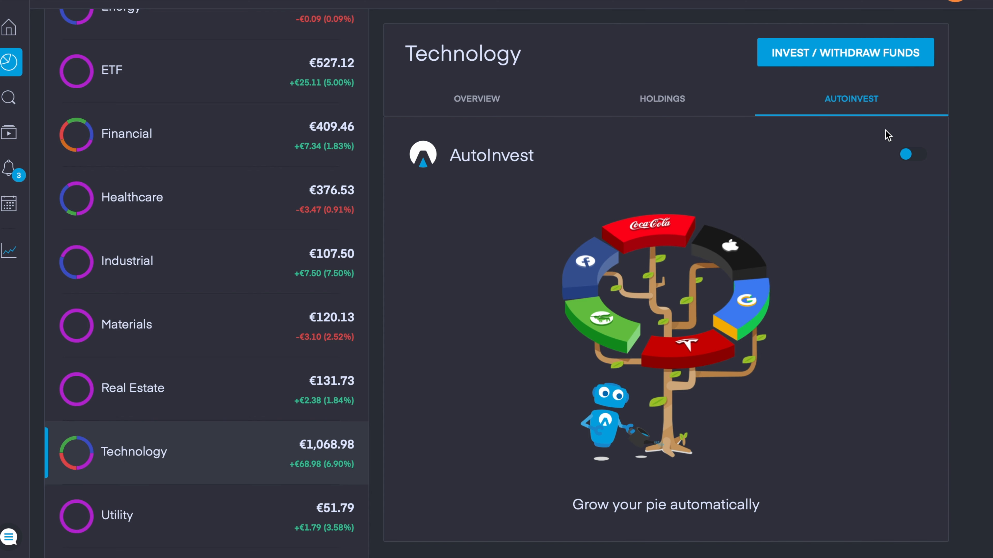
# - Start an investing plan for the Technology pie: 10 years, €1,000 monthly, €1,000 initial
pyautogui.click(913, 154)
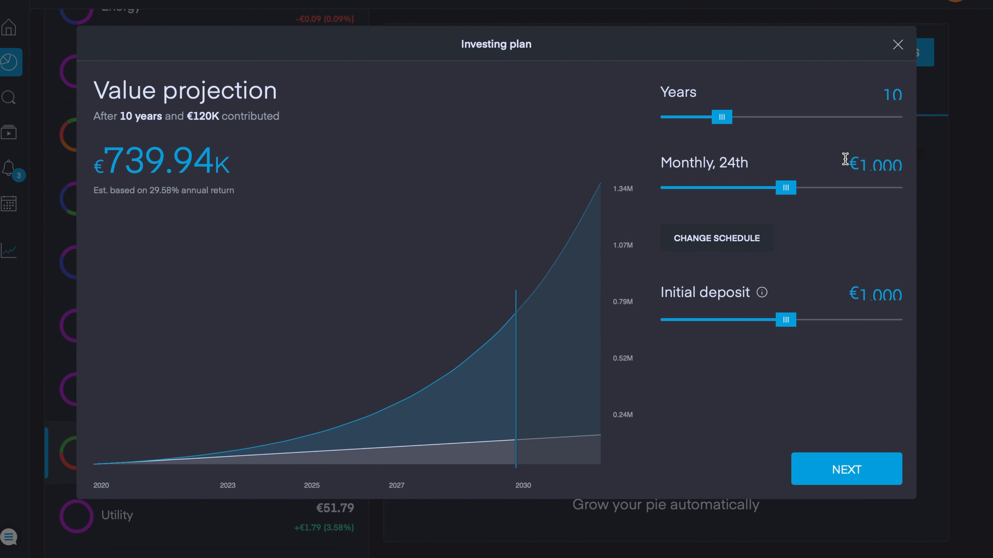
pyautogui.moveTo(775, 201)
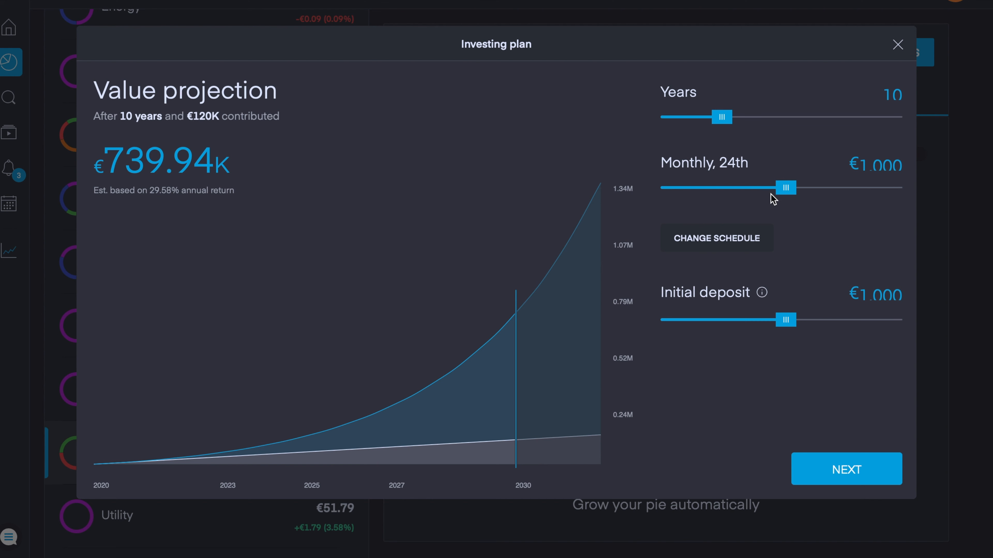
pyautogui.moveTo(808, 209)
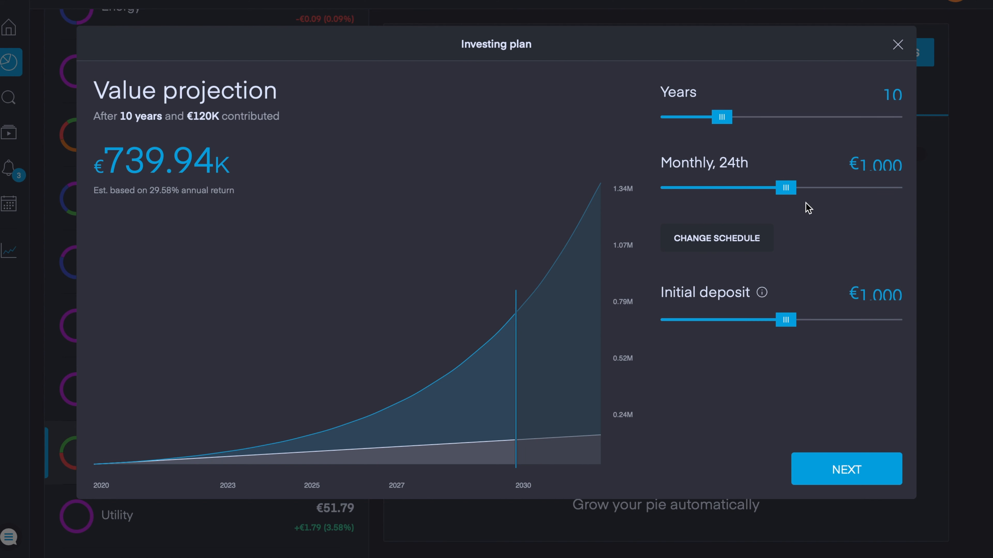
pyautogui.moveTo(835, 213)
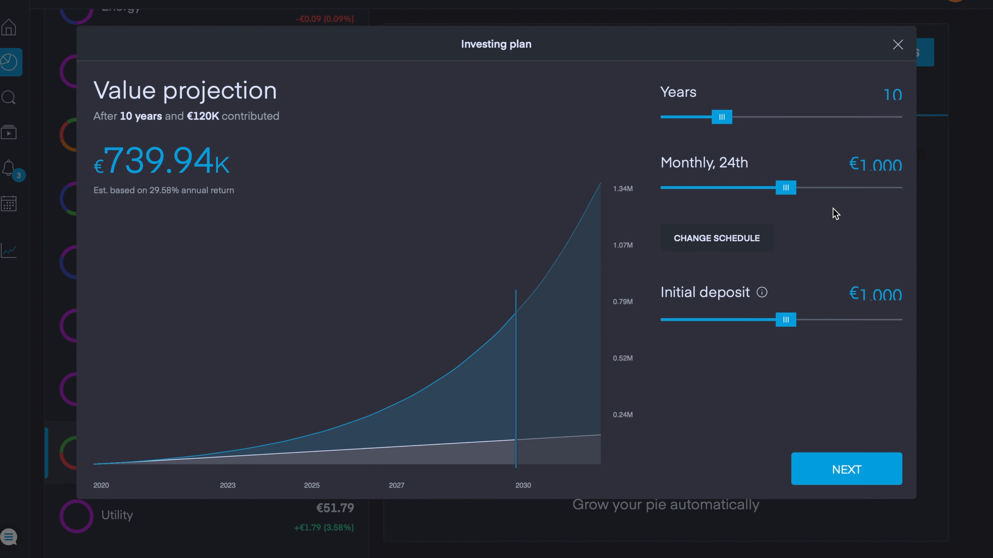
# - Lower the monthly contribution from €1,000 to €100, projecting €73.99K after 10 years
pyautogui.moveTo(784, 187); pyautogui.dragTo(767, 187)
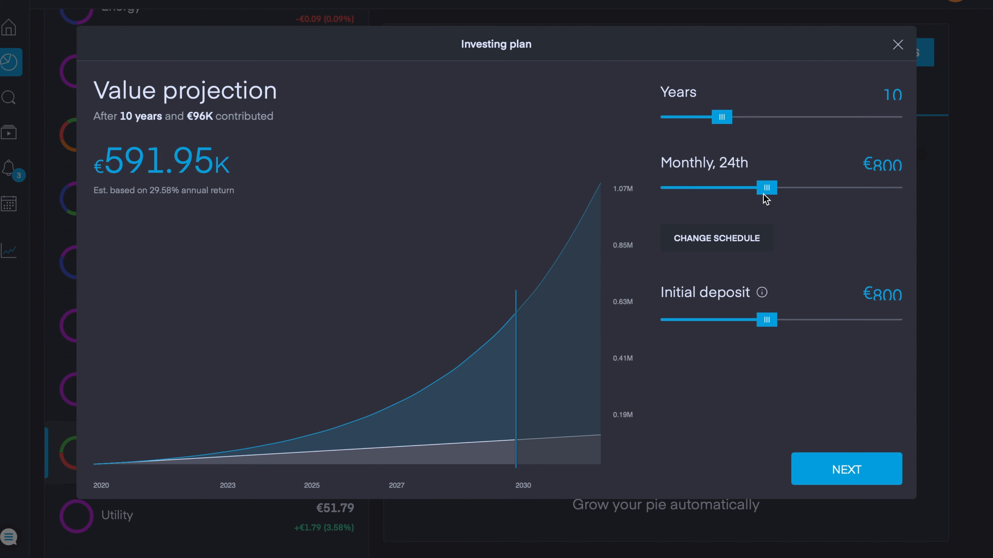
pyautogui.moveTo(766, 187); pyautogui.dragTo(695, 187)
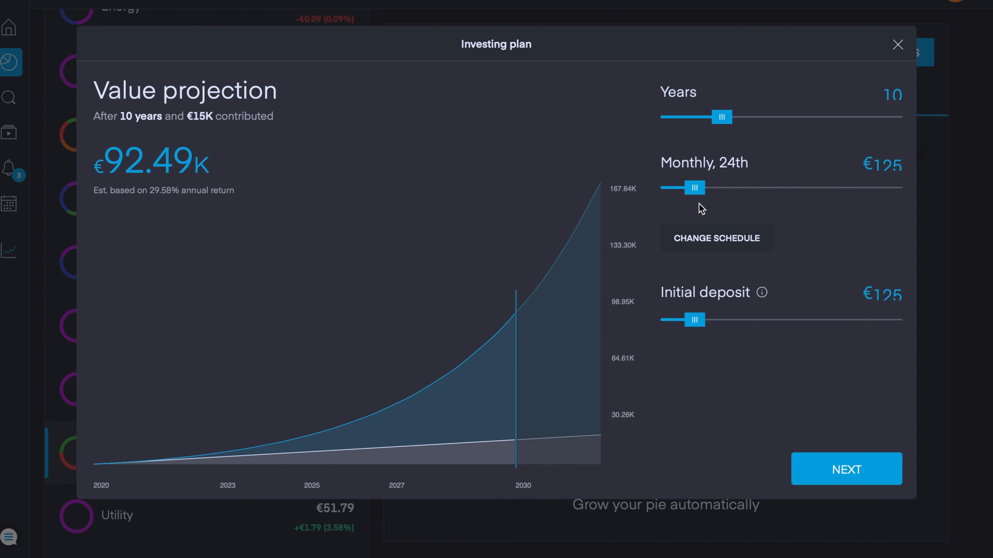
pyautogui.moveTo(695, 187); pyautogui.dragTo(686, 187)
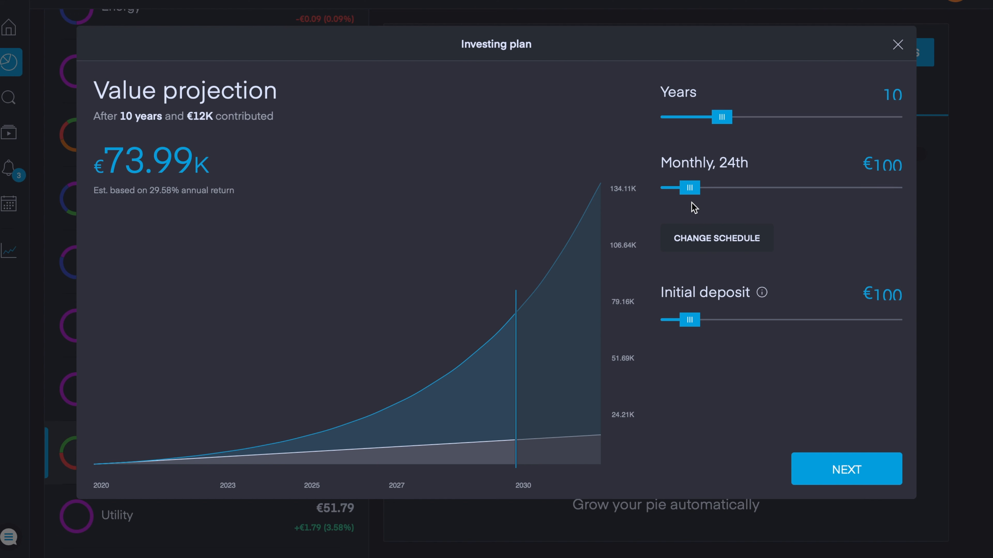
pyautogui.moveTo(730, 187)
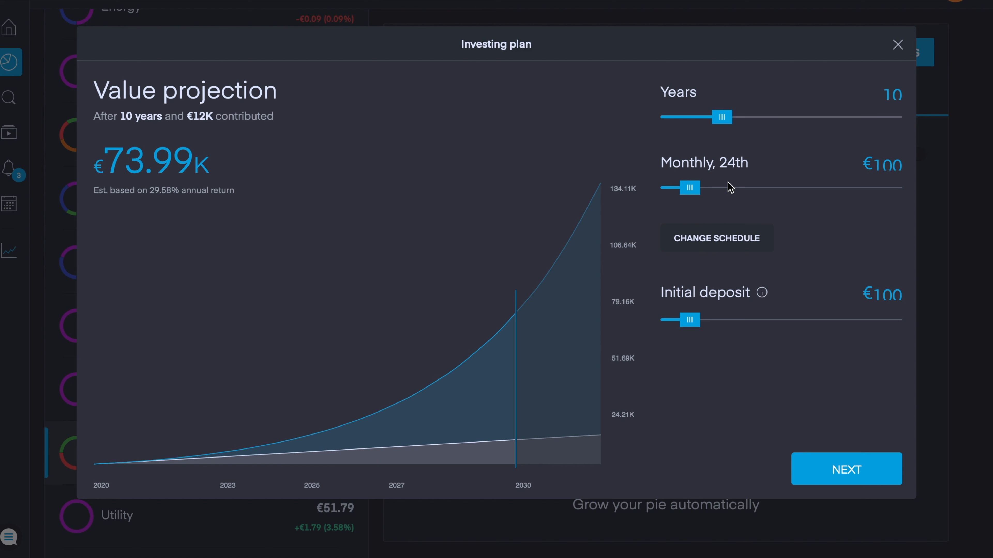
pyautogui.moveTo(794, 182)
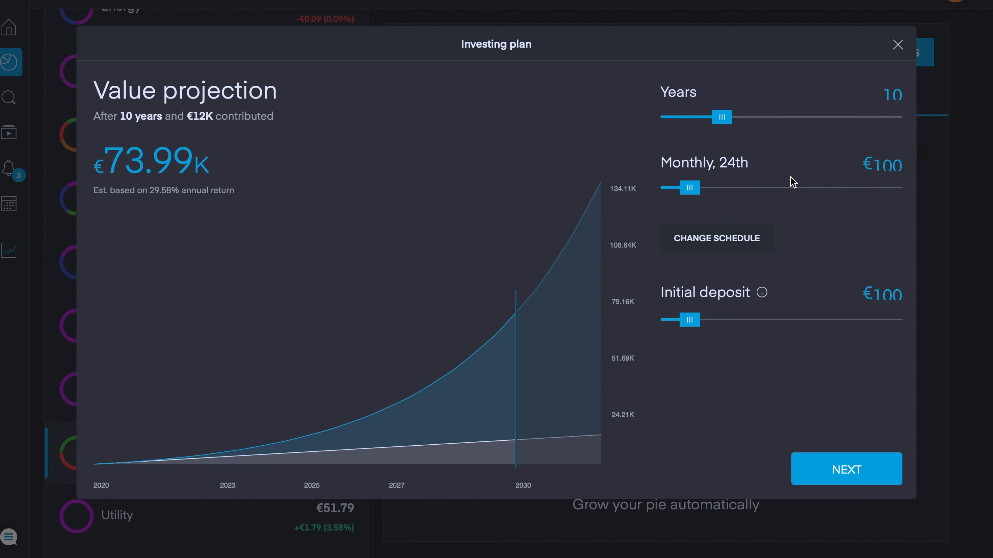
pyautogui.moveTo(738, 146)
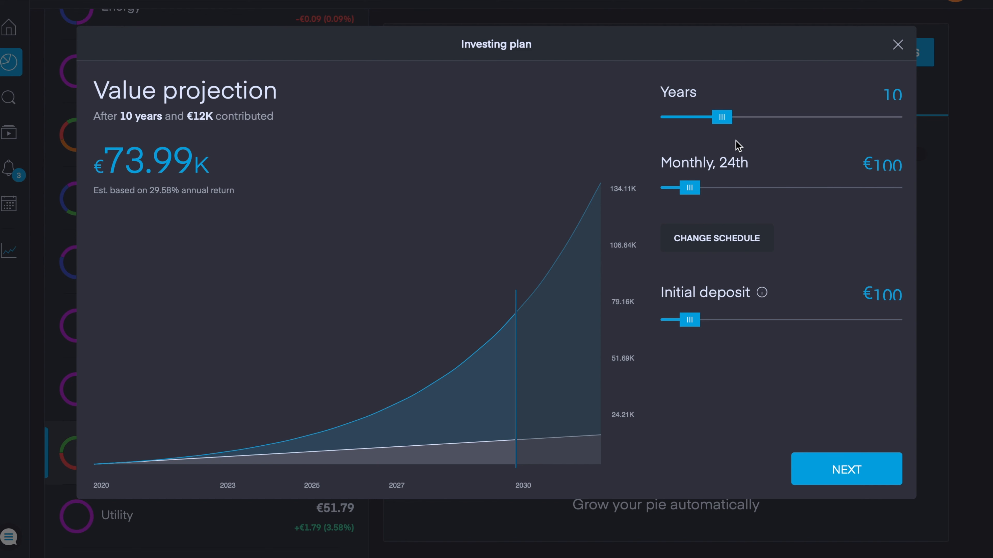
# - Extend the plan to 40 years and raise monthly to €30,000, projecting €166.56B
pyautogui.moveTo(720, 116); pyautogui.dragTo(687, 116)
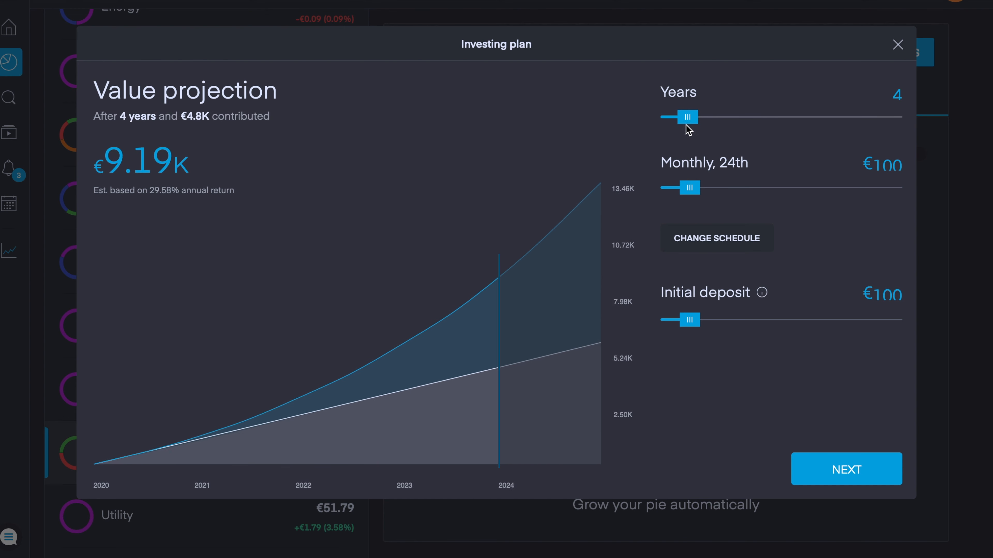
pyautogui.moveTo(686, 117); pyautogui.dragTo(847, 117)
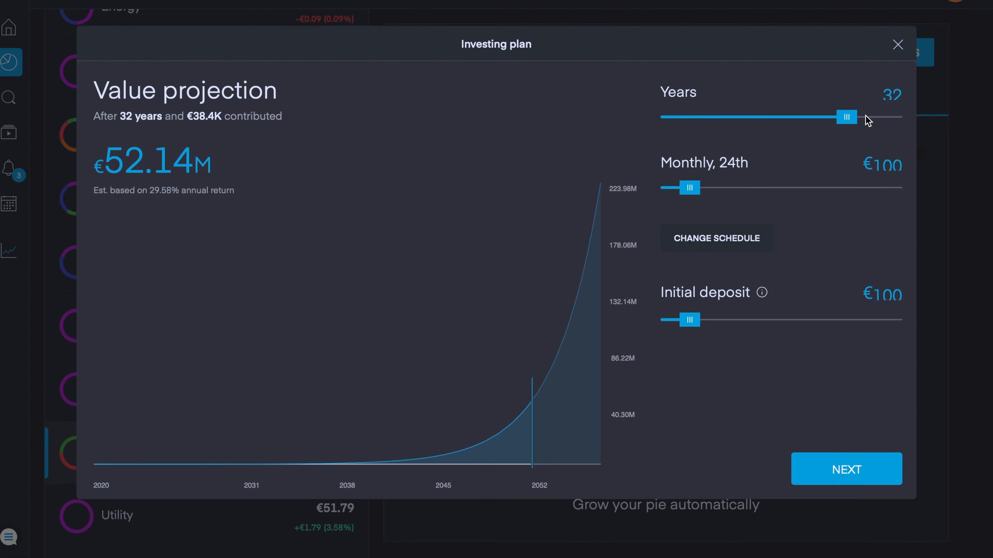
pyautogui.moveTo(846, 118); pyautogui.dragTo(891, 117)
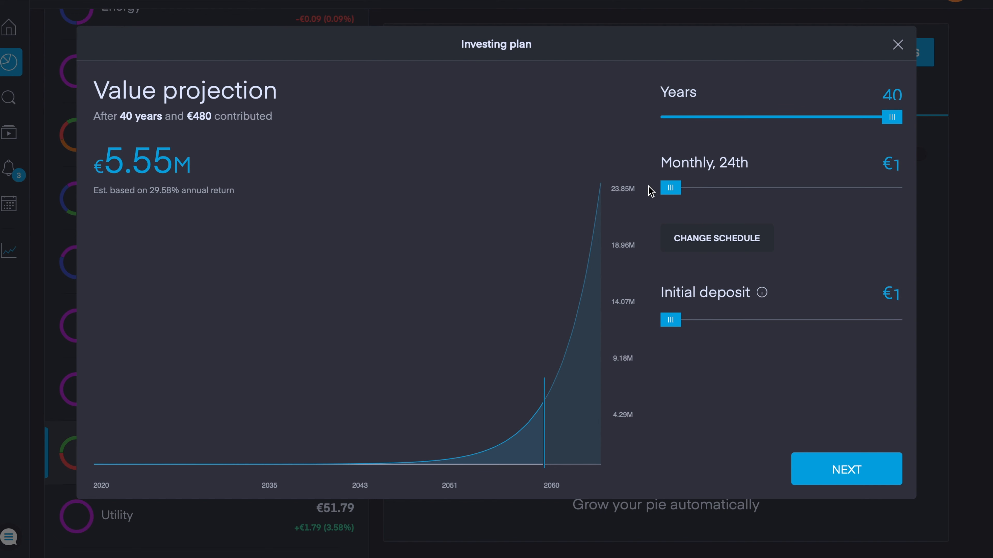
pyautogui.moveTo(670, 187); pyautogui.dragTo(892, 187)
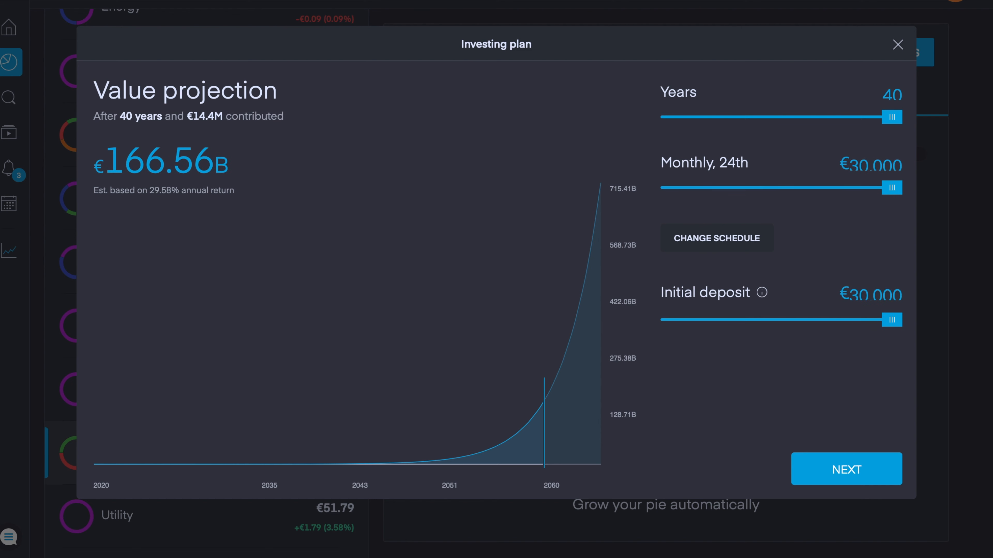
pyautogui.moveTo(893, 118)
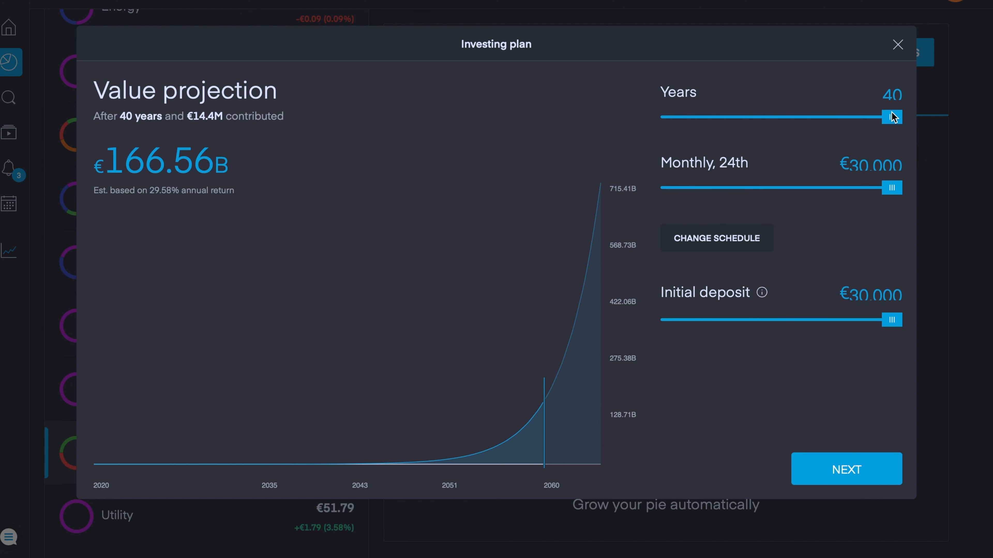
pyautogui.moveTo(886, 189)
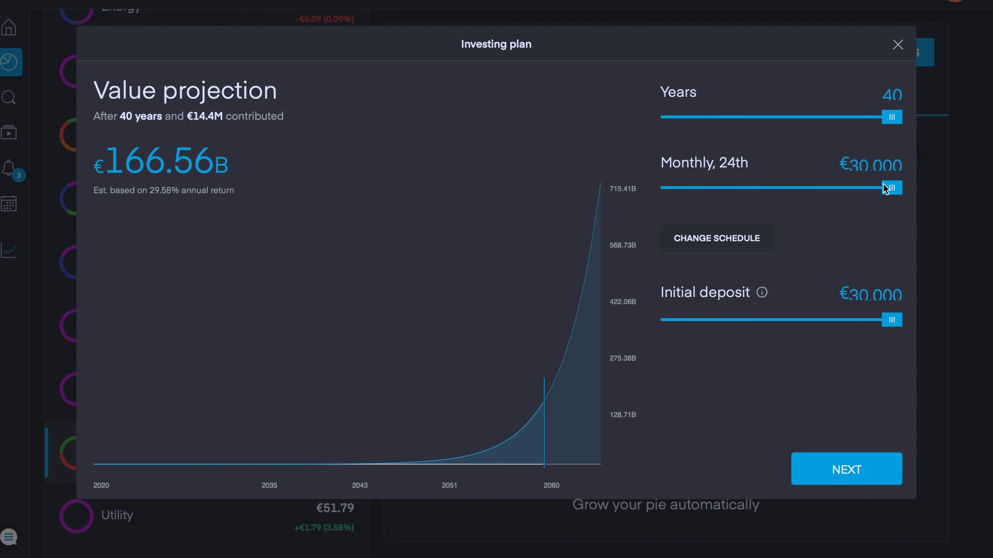
pyautogui.moveTo(889, 189)
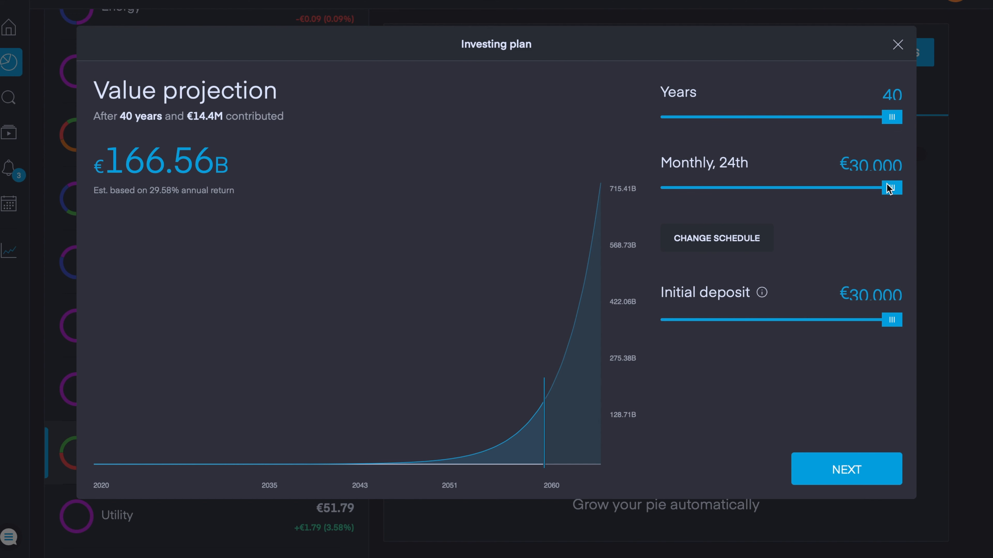
pyautogui.moveTo(750, 150)
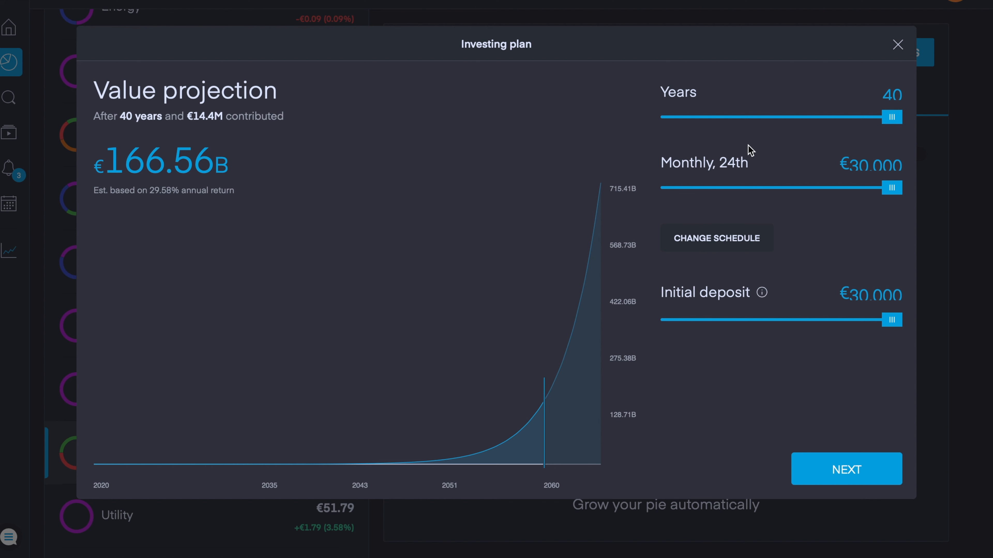
pyautogui.moveTo(658, 167)
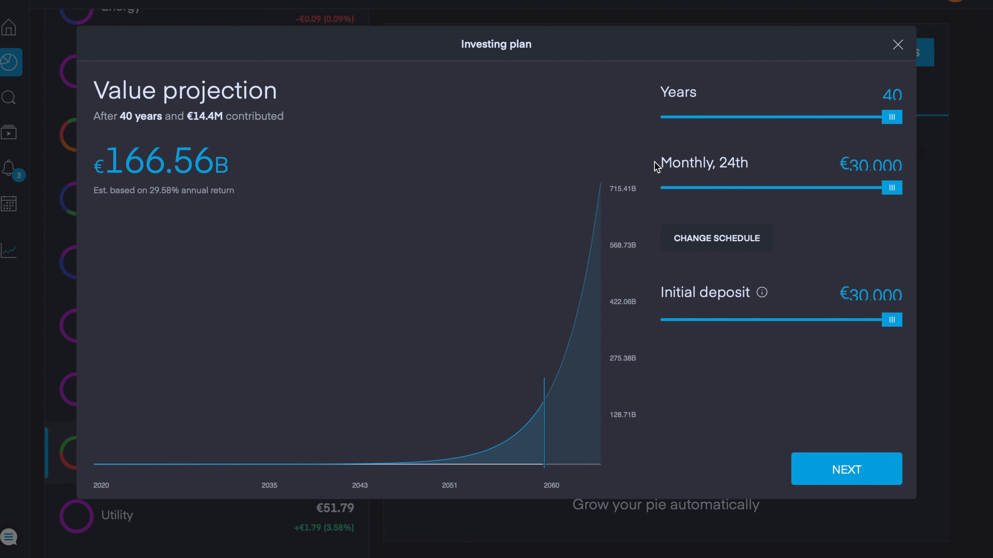
pyautogui.moveTo(897, 117)
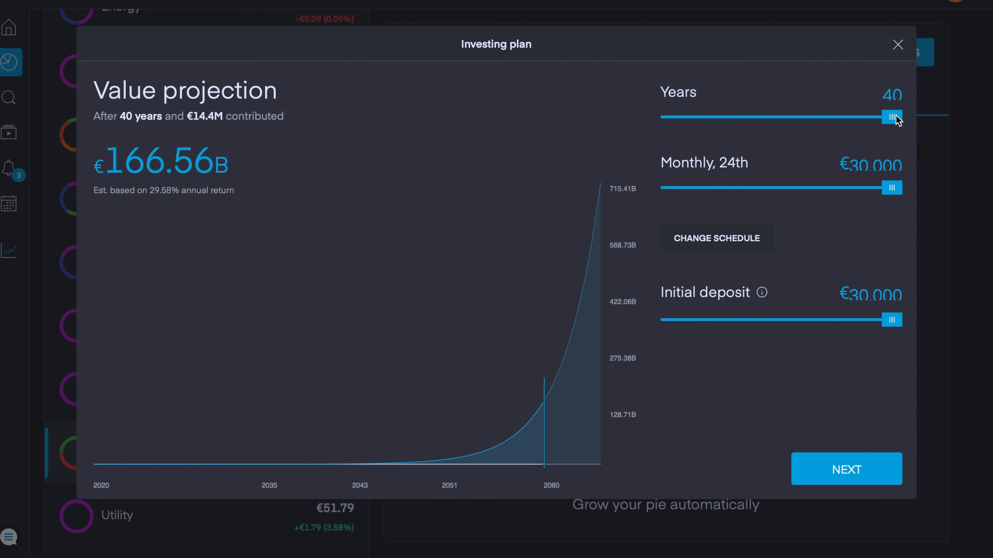
# - Return the plan to 10 years at €1,000 monthly, projecting €739.94K
pyautogui.moveTo(894, 116); pyautogui.dragTo(796, 116)
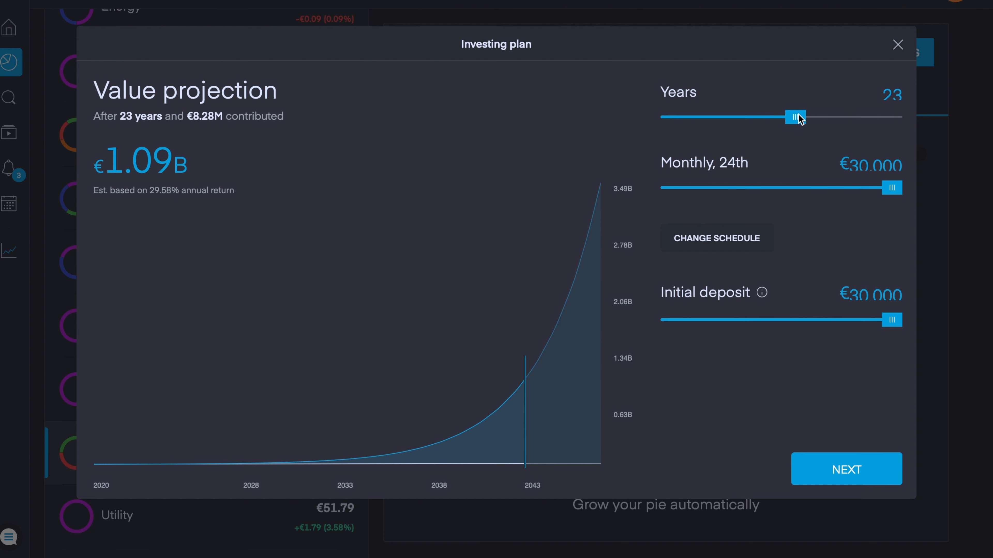
pyautogui.moveTo(800, 116); pyautogui.dragTo(726, 116)
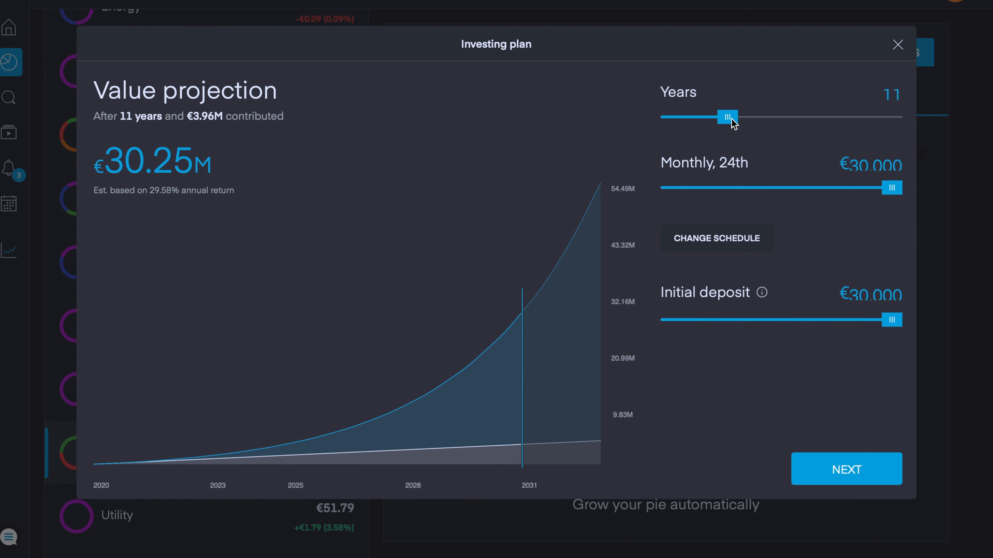
pyautogui.moveTo(726, 116); pyautogui.dragTo(720, 116)
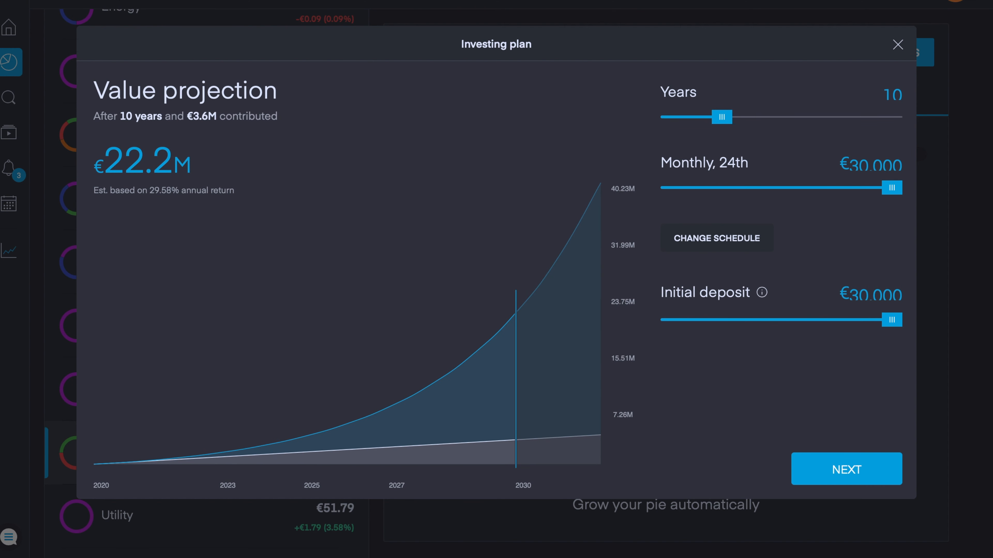
pyautogui.moveTo(891, 187); pyautogui.dragTo(800, 187)
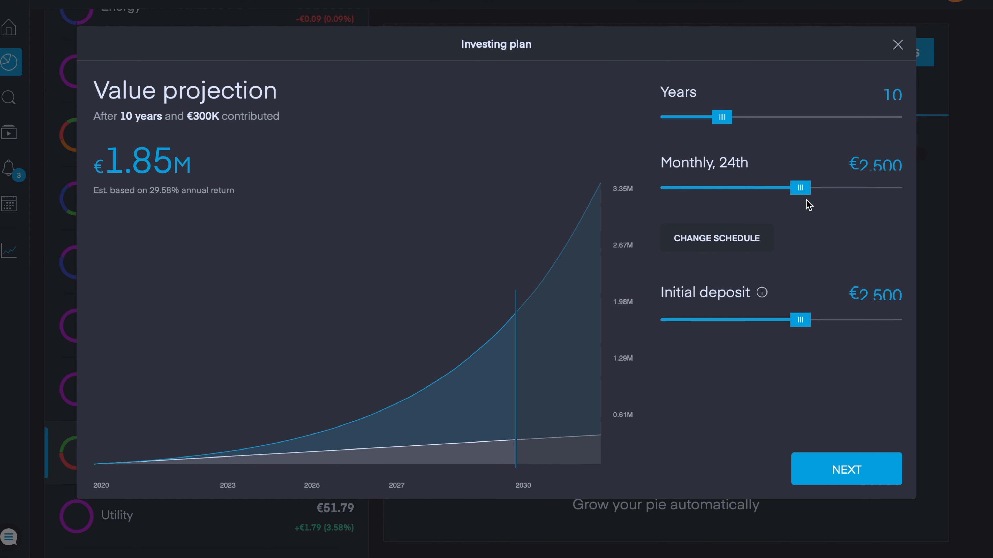
pyautogui.moveTo(800, 188); pyautogui.dragTo(777, 187)
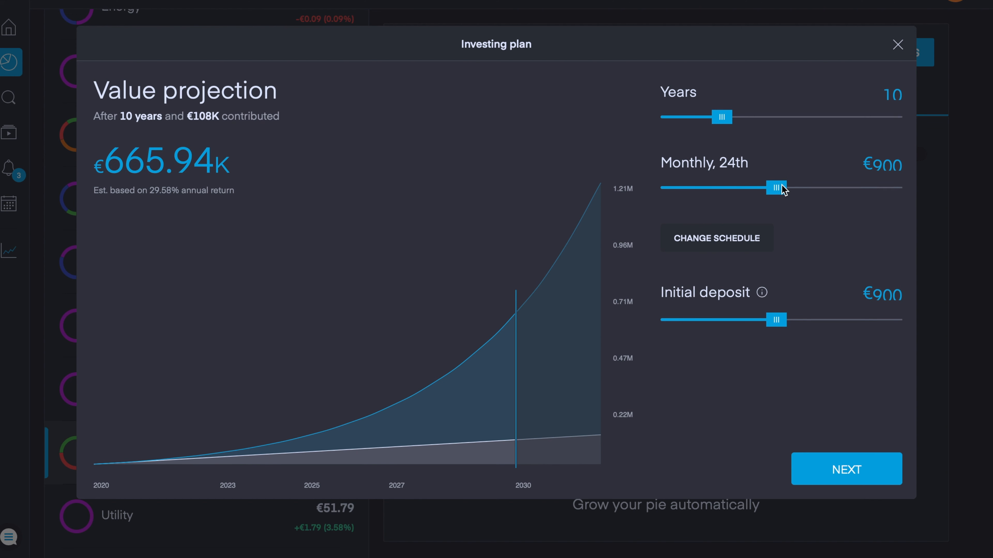
pyautogui.moveTo(776, 187); pyautogui.dragTo(787, 187)
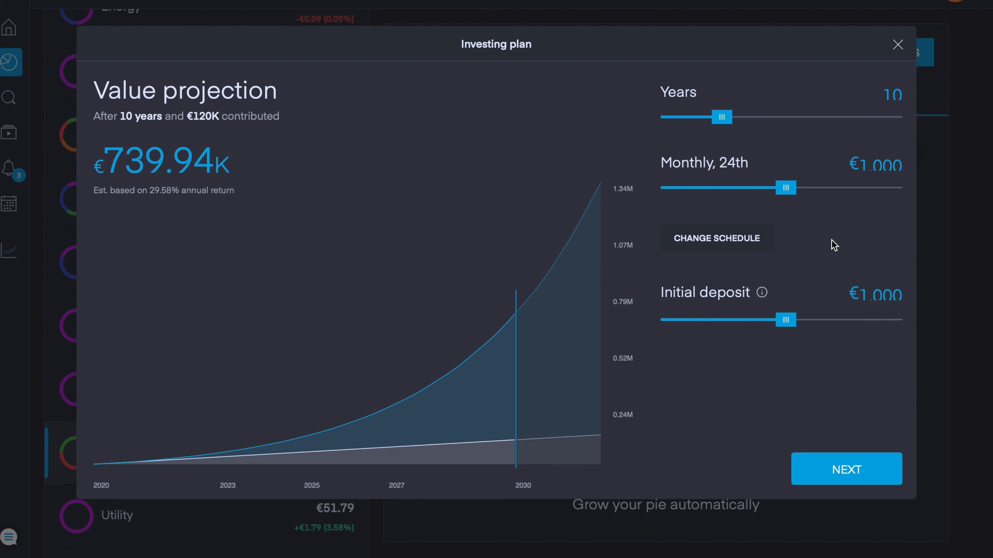
pyautogui.moveTo(609, 133)
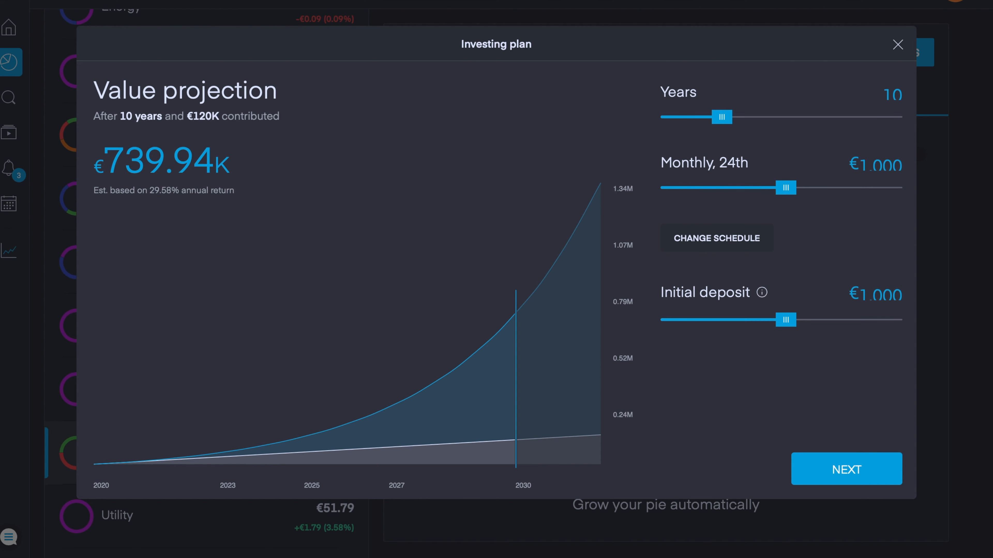
pyautogui.moveTo(280, 192)
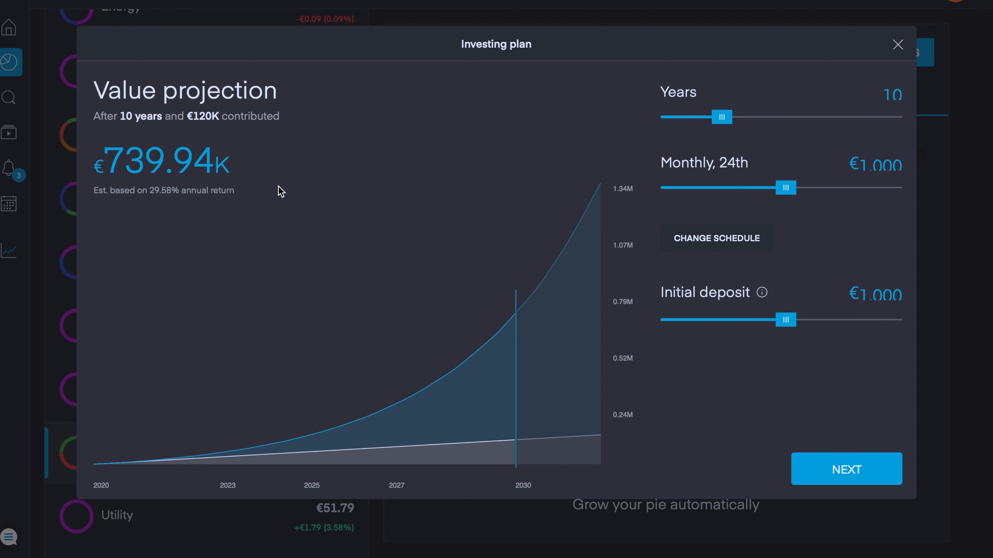
pyautogui.moveTo(312, 210)
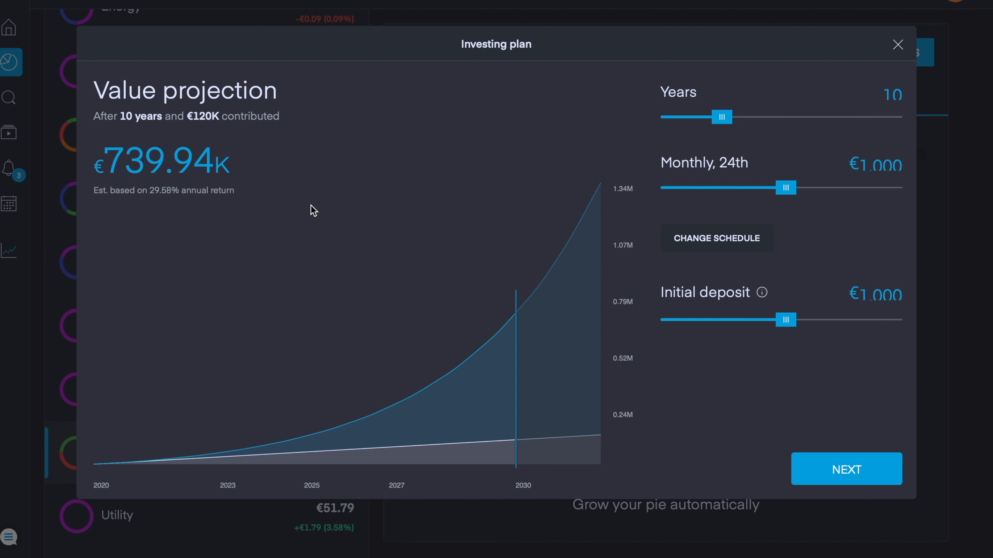
pyautogui.moveTo(330, 185)
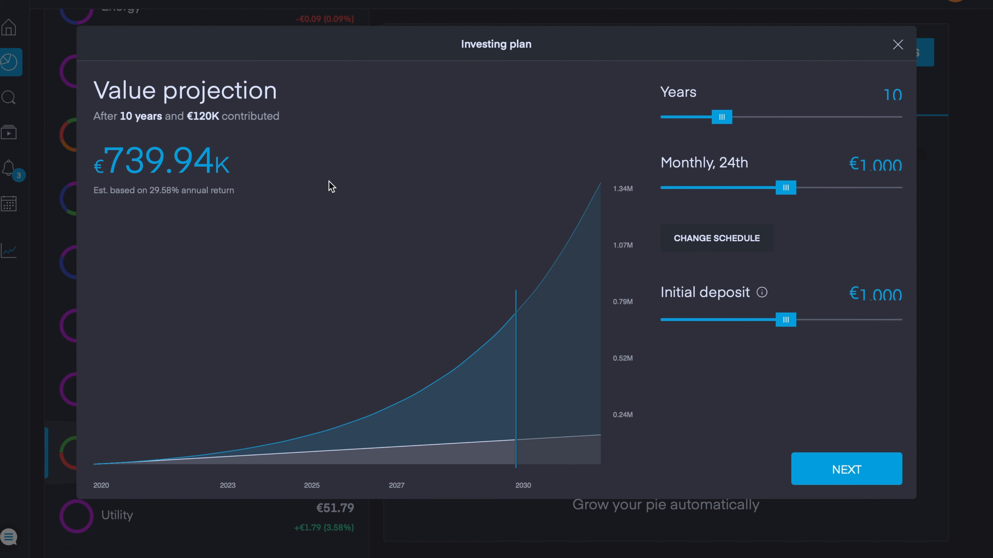
pyautogui.moveTo(681, 94)
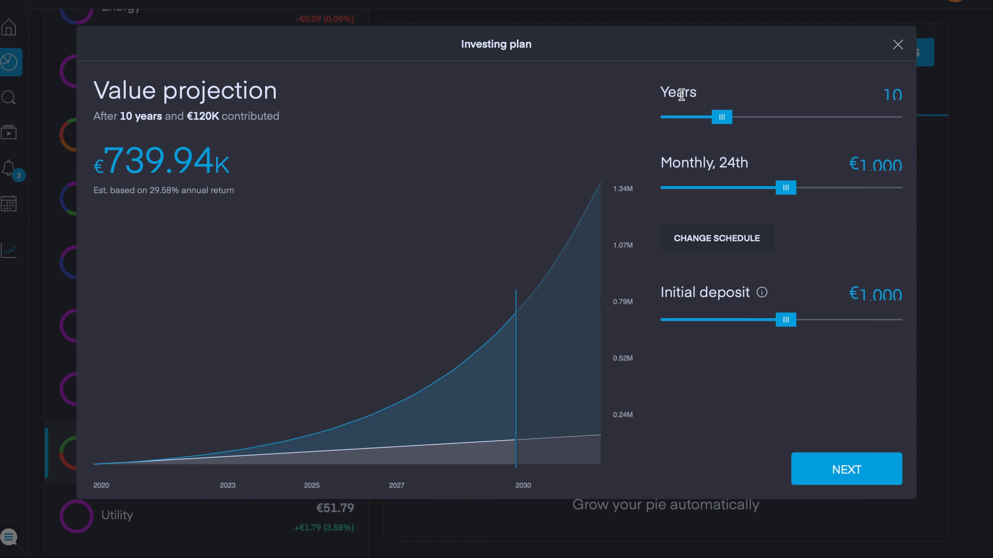
pyautogui.moveTo(377, 147)
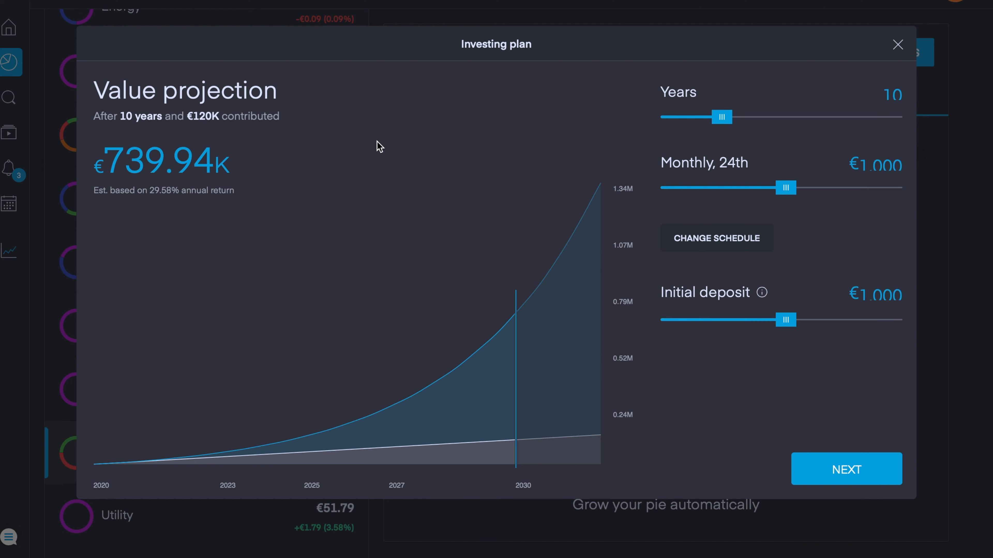
pyautogui.moveTo(834, 190)
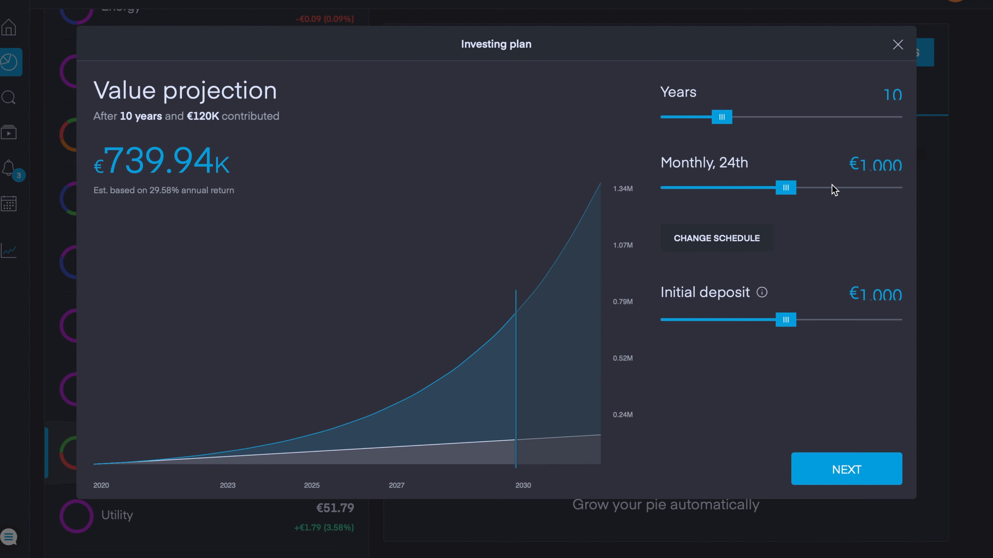
pyautogui.moveTo(864, 284)
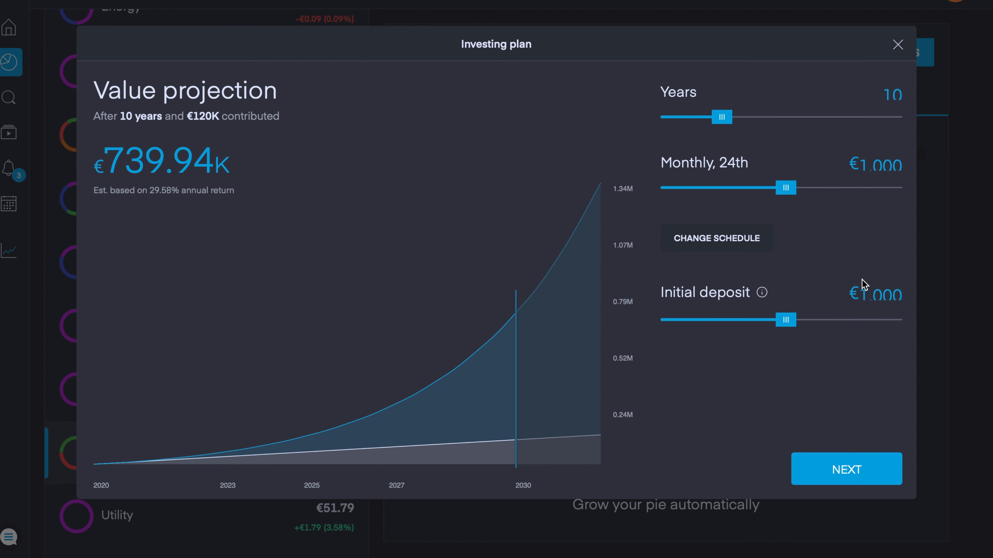
pyautogui.moveTo(781, 339)
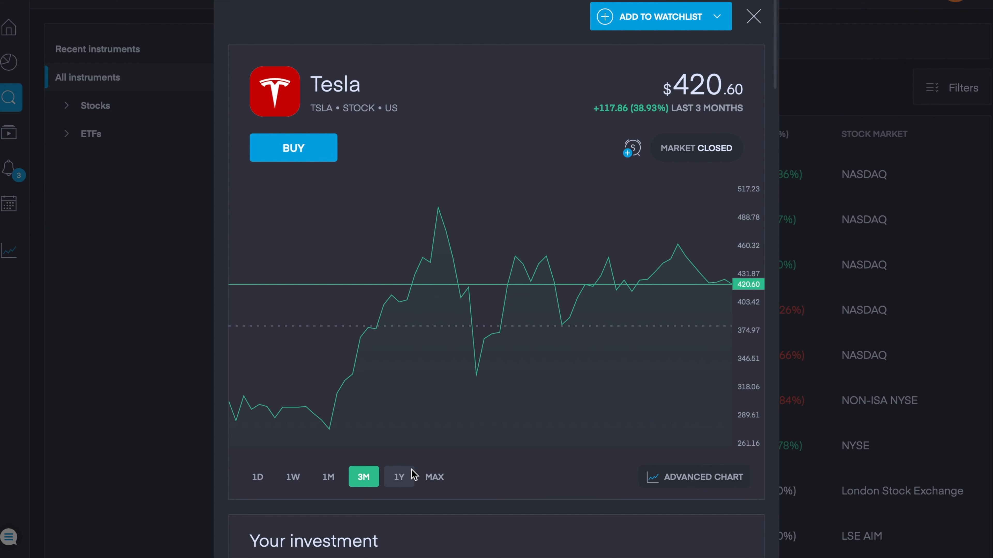
pyautogui.moveTo(492, 319)
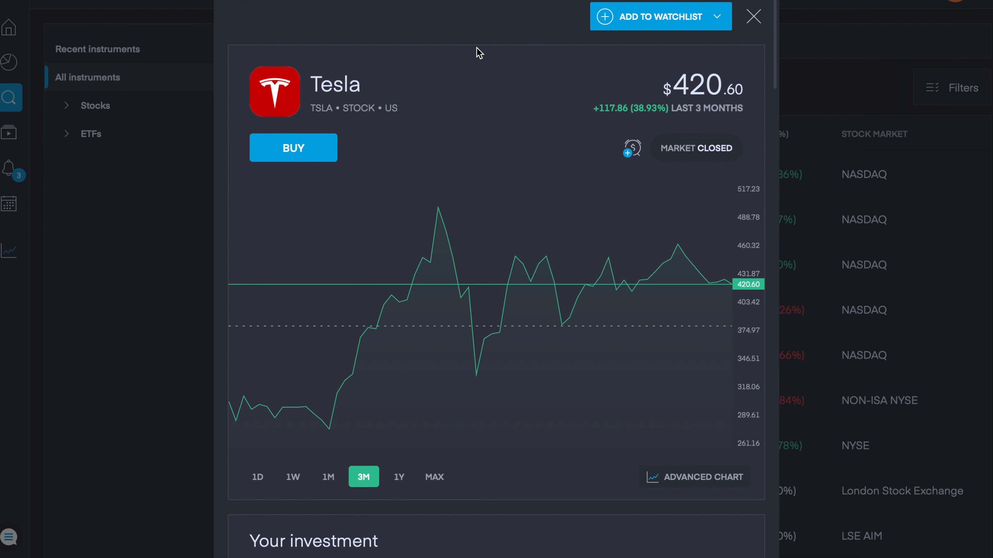
pyautogui.moveTo(565, 116)
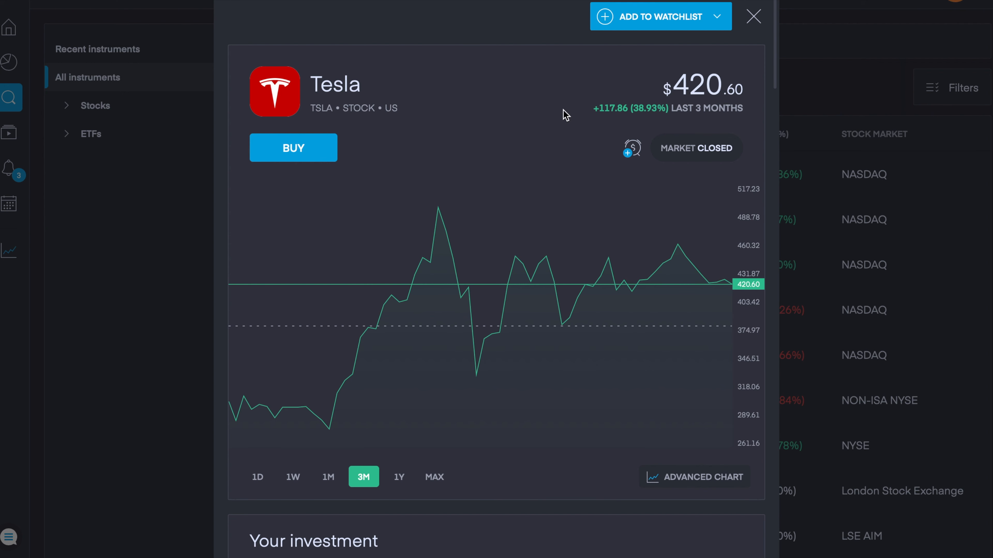
pyautogui.moveTo(459, 97)
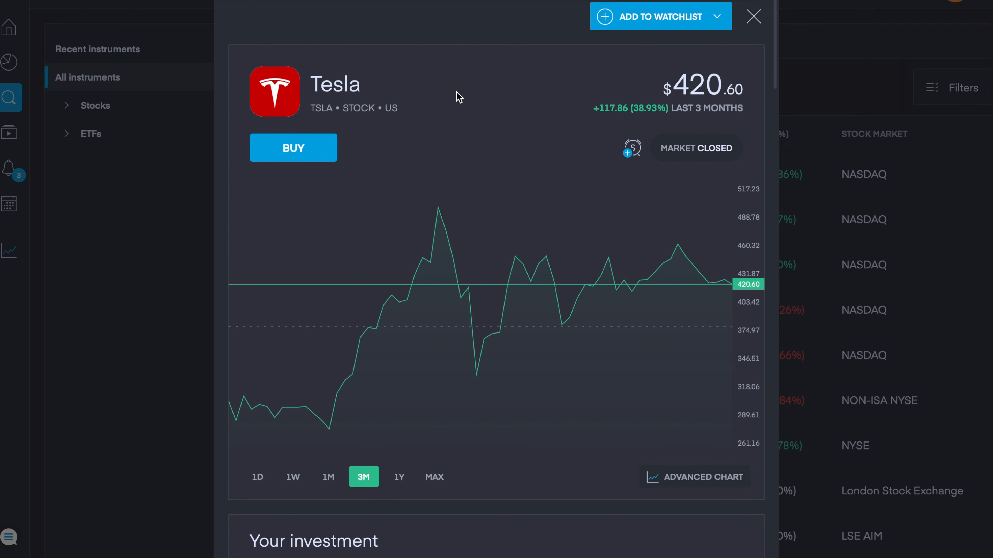
# - Prepare a Tesla market buy order for 0.01 shares, costing about €3.55
pyautogui.click(293, 148)
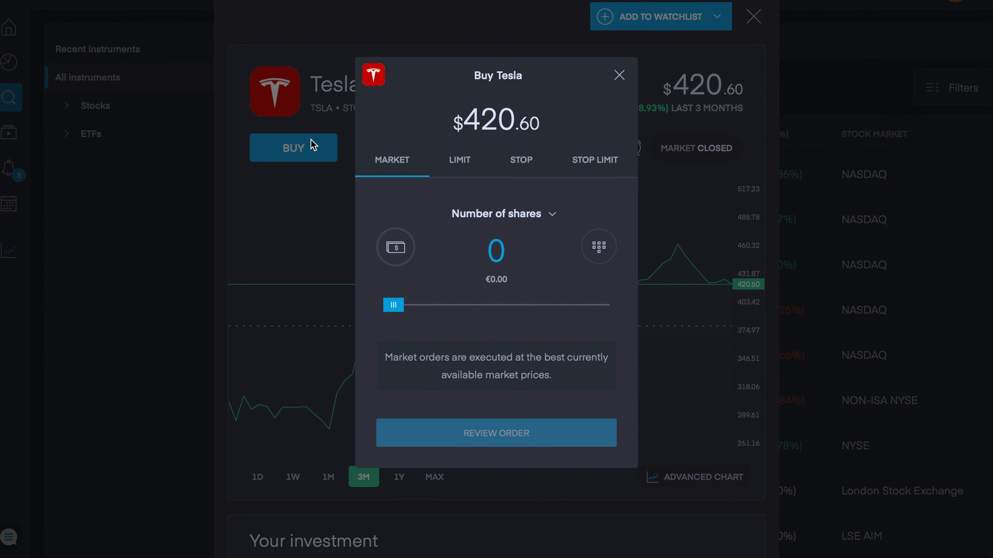
pyautogui.click(495, 251)
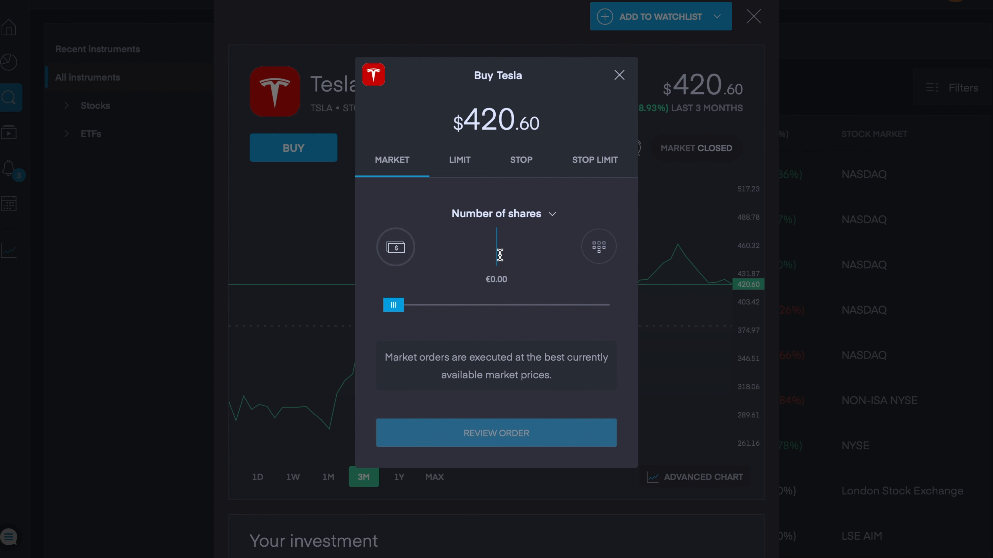
pyautogui.moveTo(392, 305); pyautogui.dragTo(532, 305)
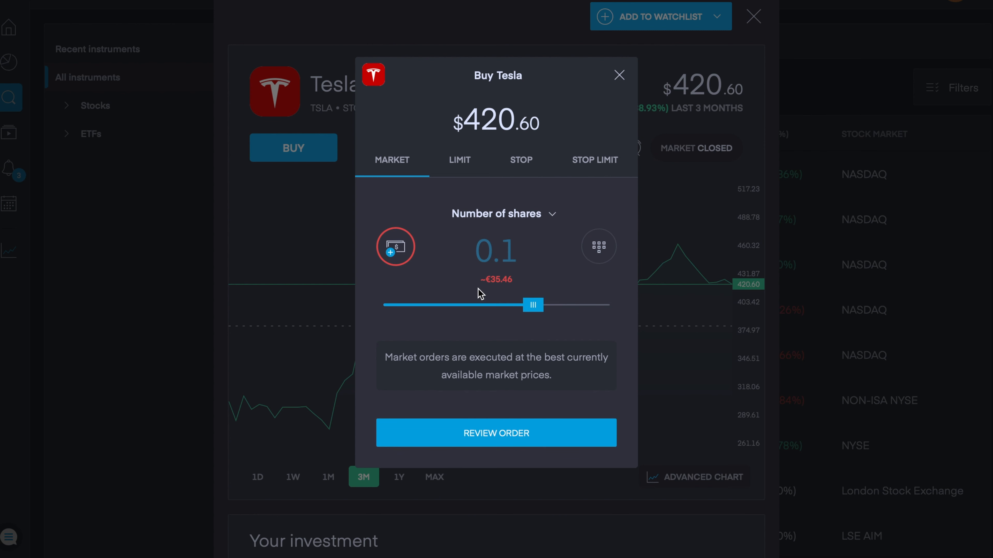
pyautogui.moveTo(535, 253)
pyautogui.write('5')
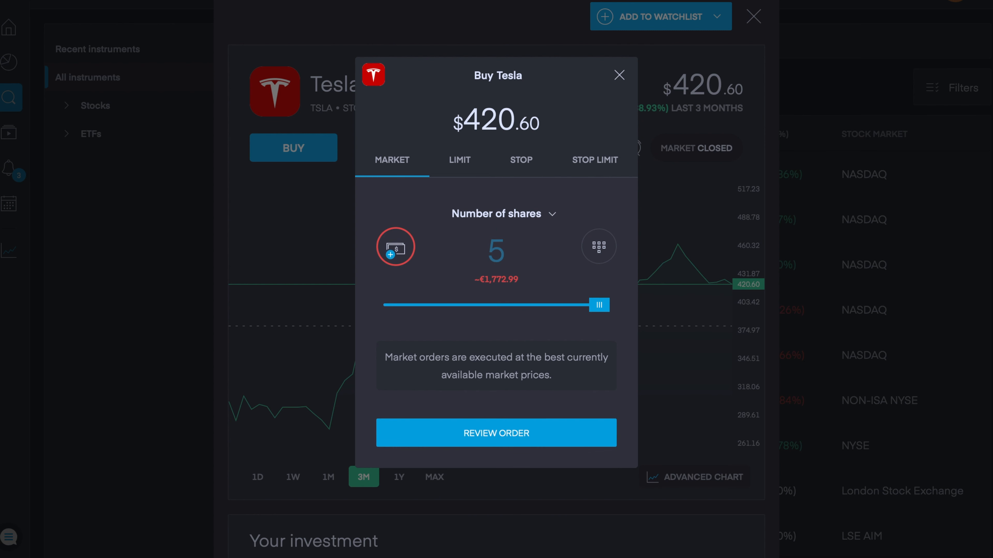
pyautogui.write('0.01')
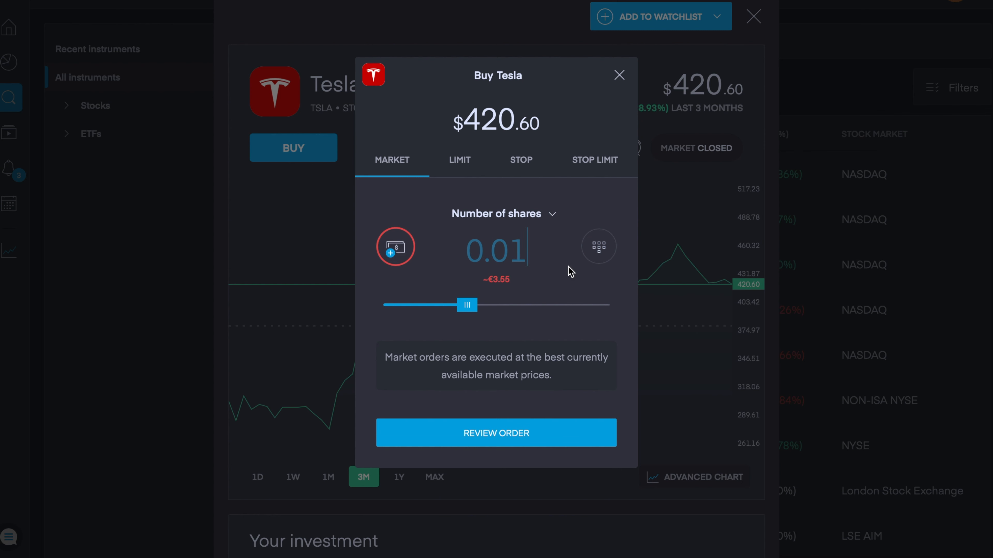
pyautogui.moveTo(505, 265)
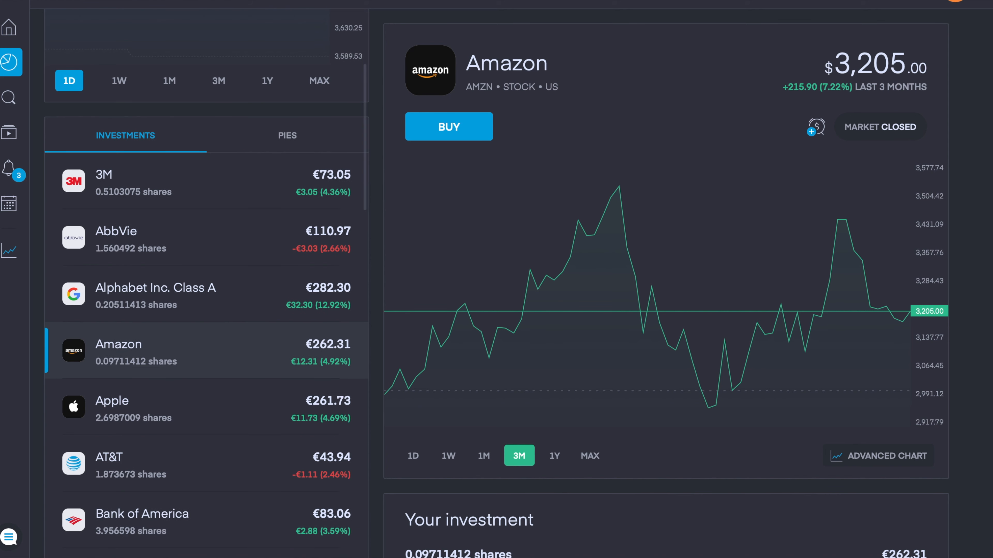
# - Scroll through Amazon's investment details, then return to the pies list
pyautogui.scroll(-3)
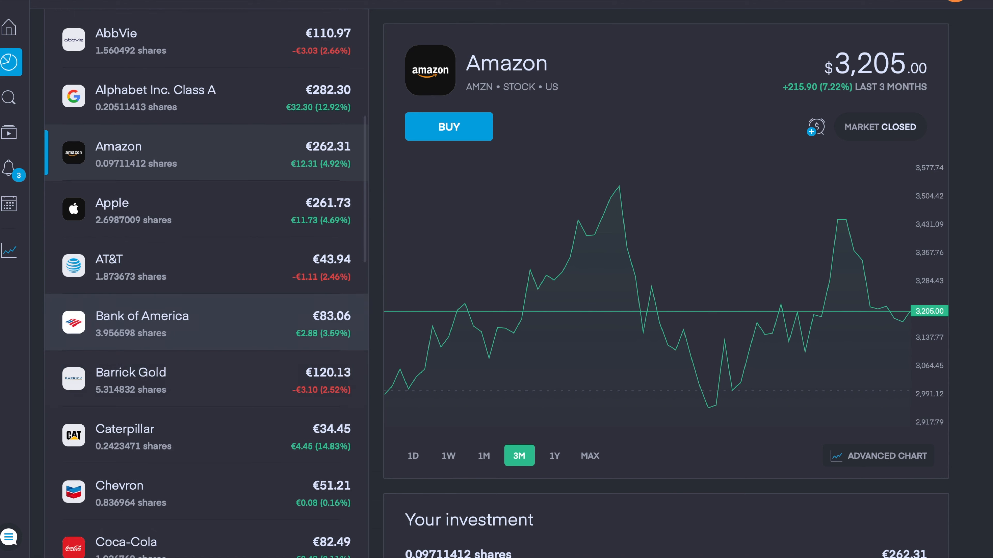
pyautogui.scroll(-3)
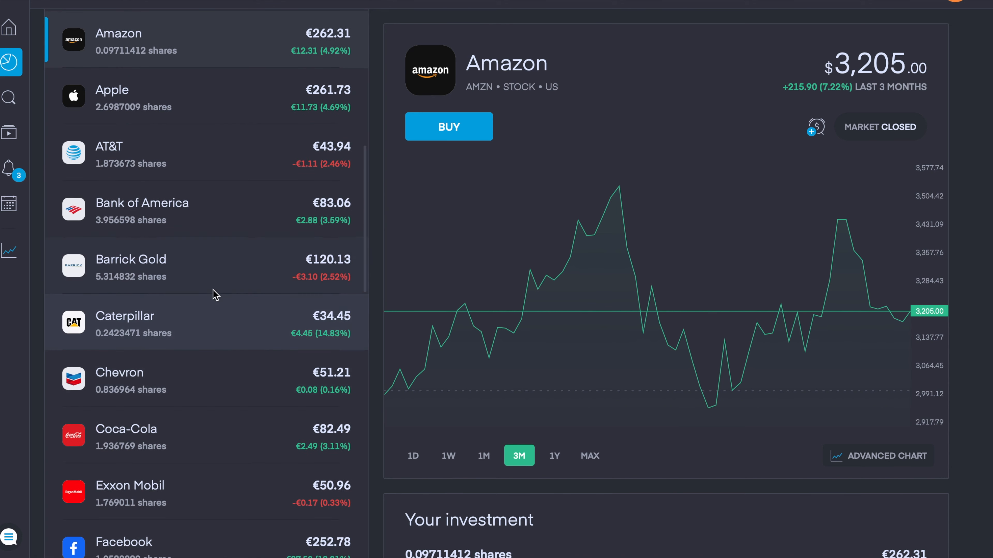
pyautogui.moveTo(183, 396)
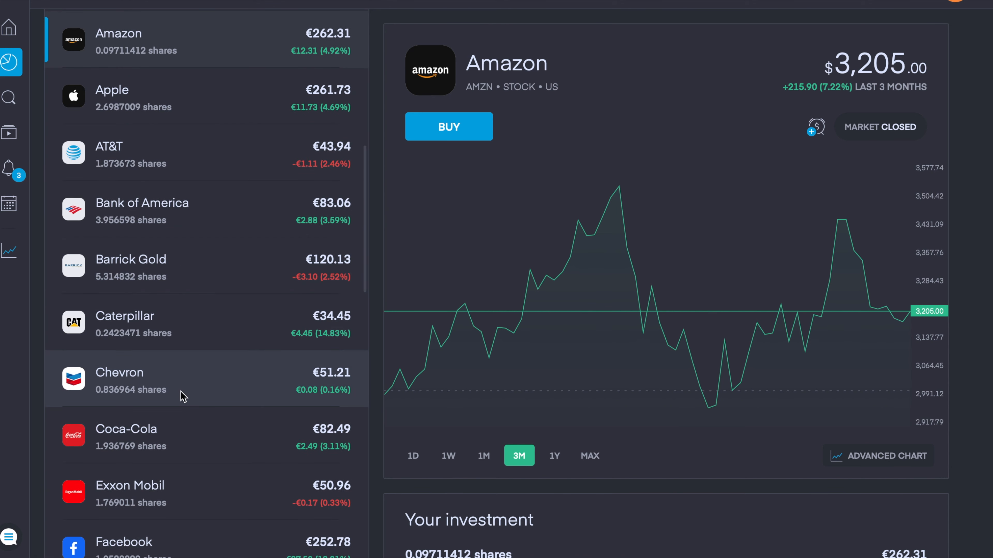
pyautogui.scroll(-3)
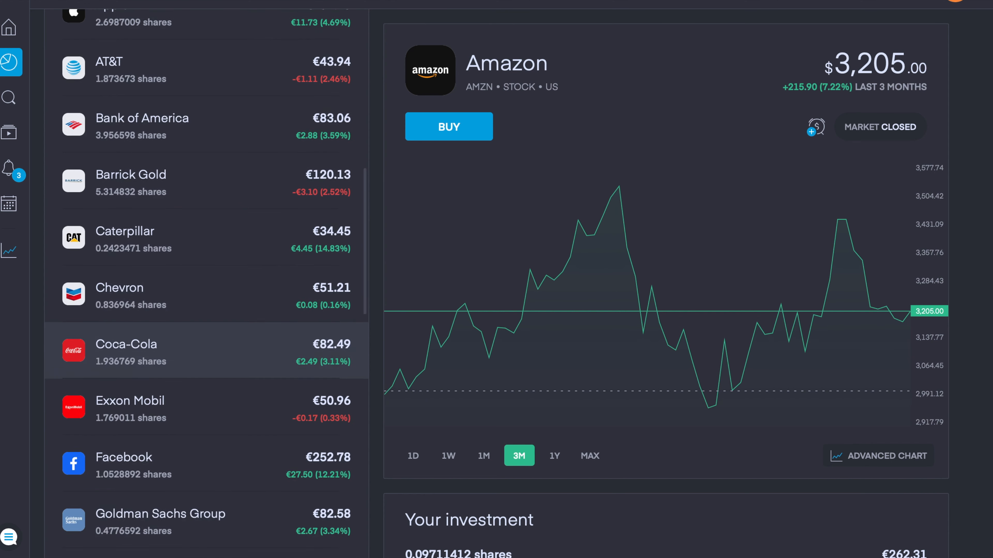
pyautogui.scroll(-3)
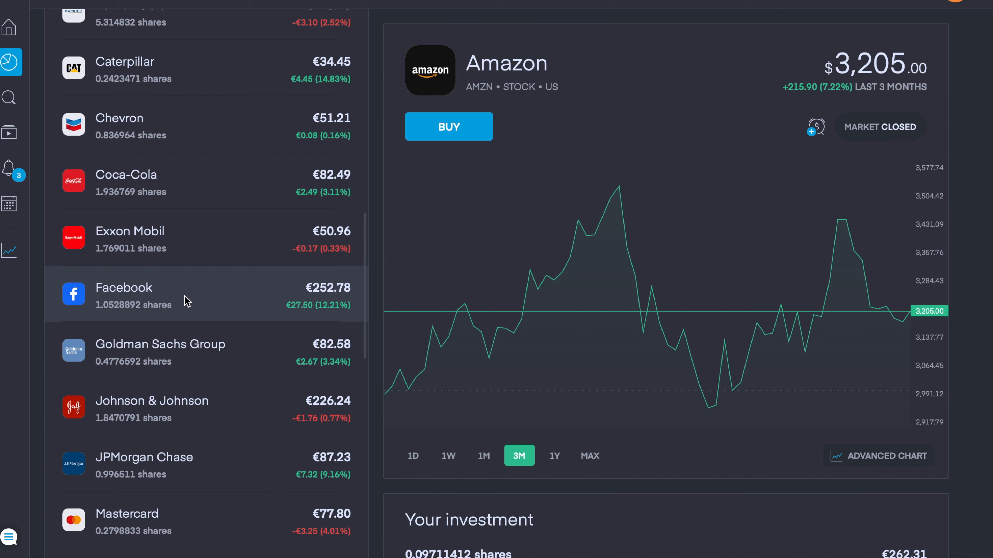
pyautogui.scroll(-3)
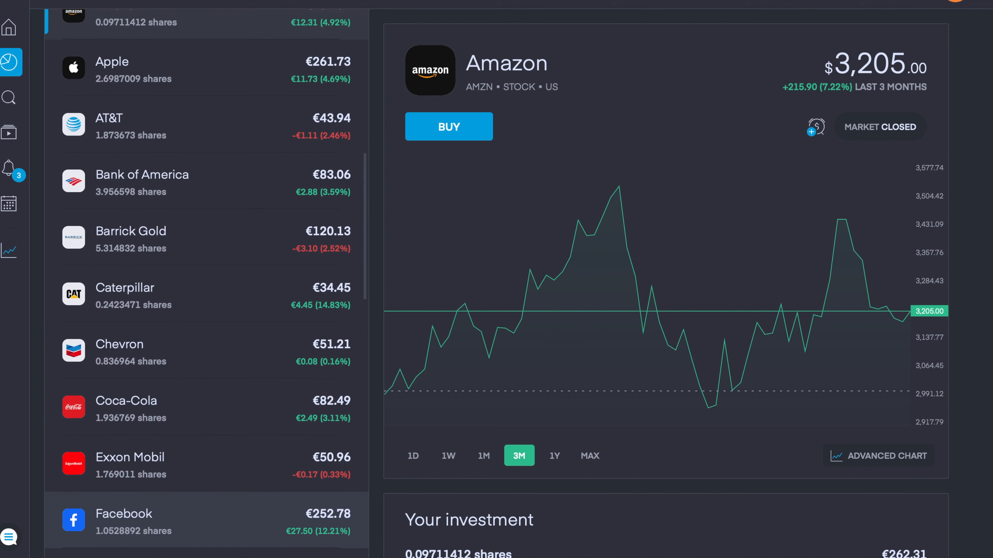
pyautogui.scroll(-3)
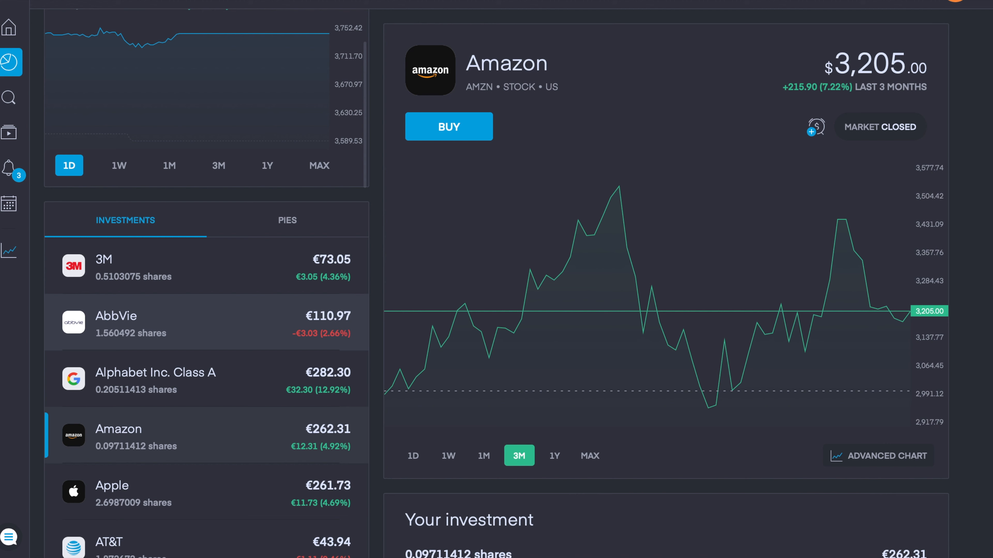
pyautogui.moveTo(188, 265)
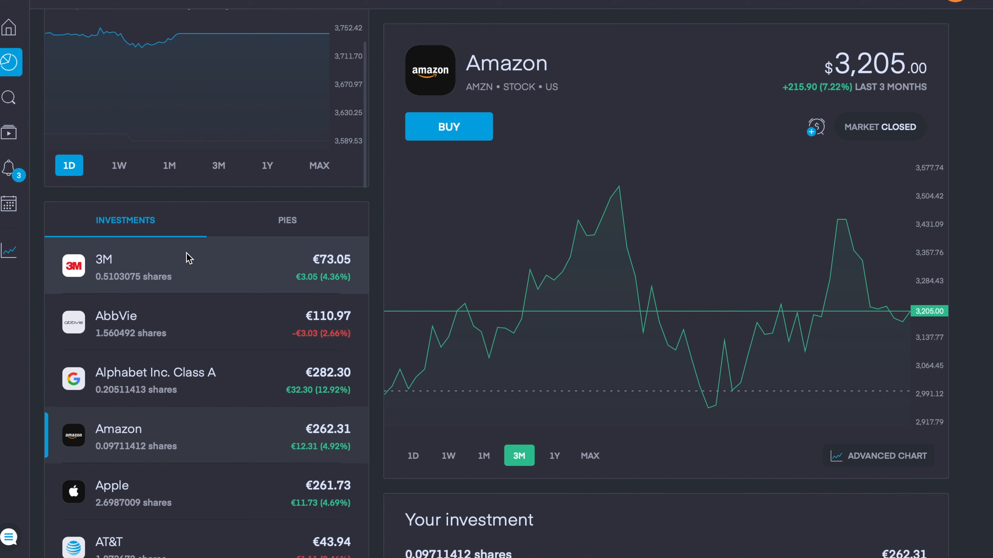
pyautogui.moveTo(141, 262)
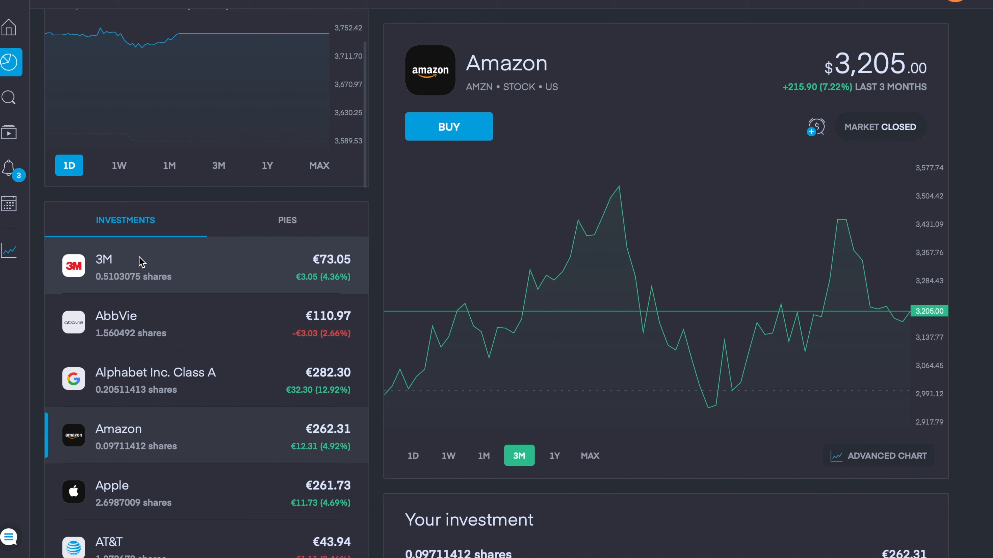
pyautogui.moveTo(263, 274)
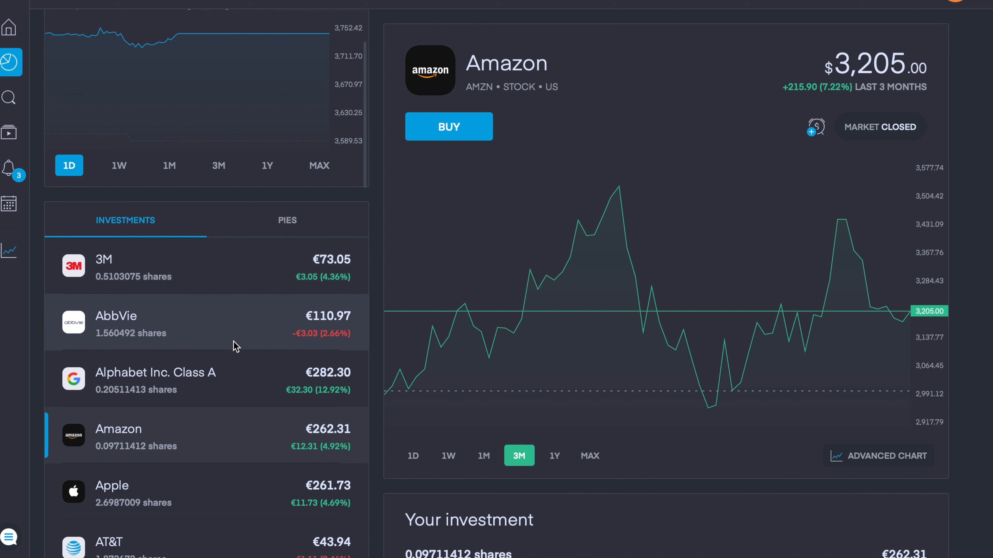
pyautogui.moveTo(229, 398)
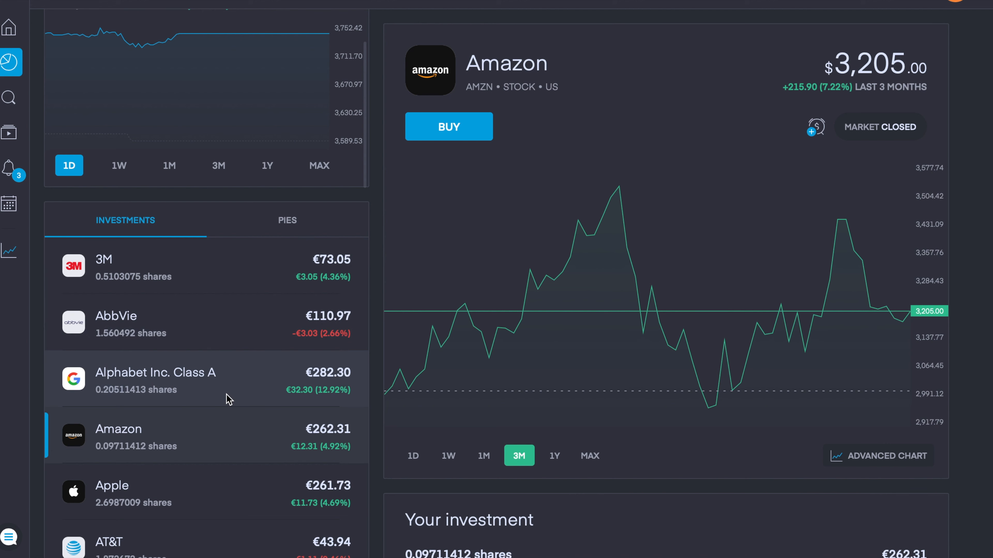
pyautogui.moveTo(220, 366)
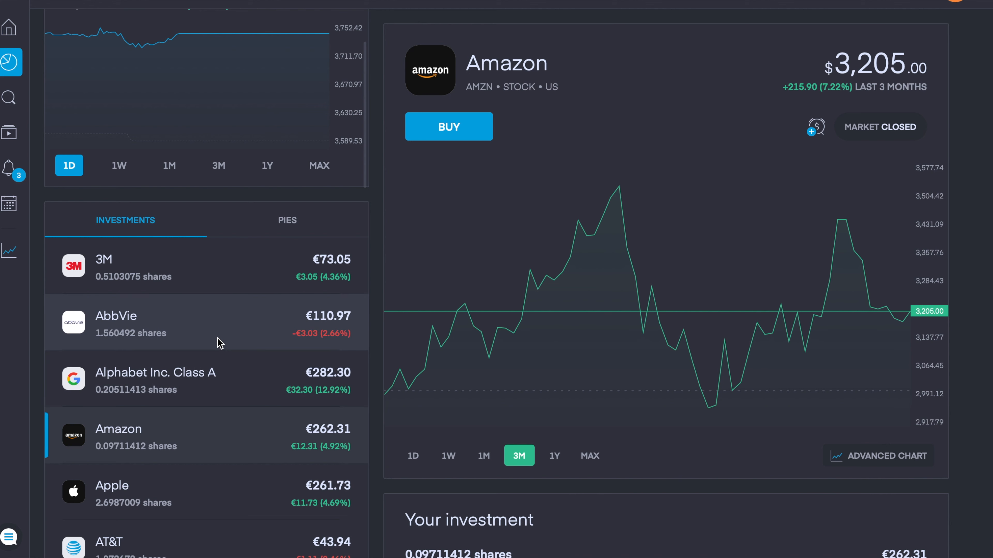
pyautogui.moveTo(226, 370)
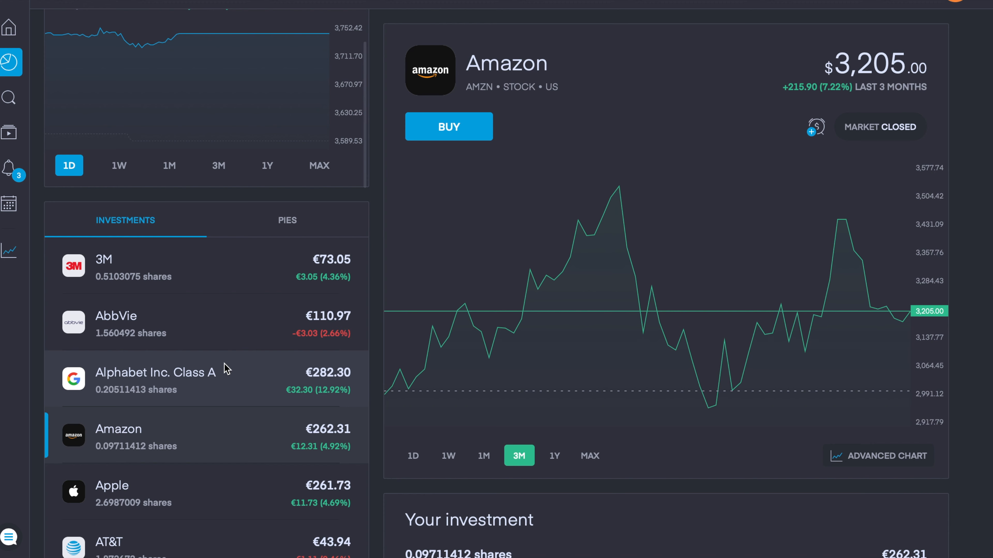
pyautogui.click(286, 219)
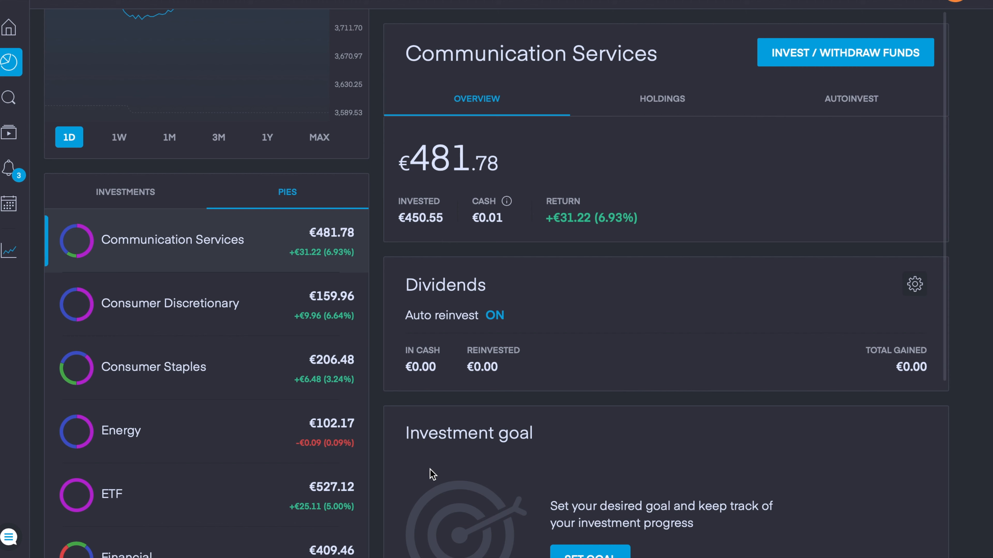
pyautogui.moveTo(671, 324)
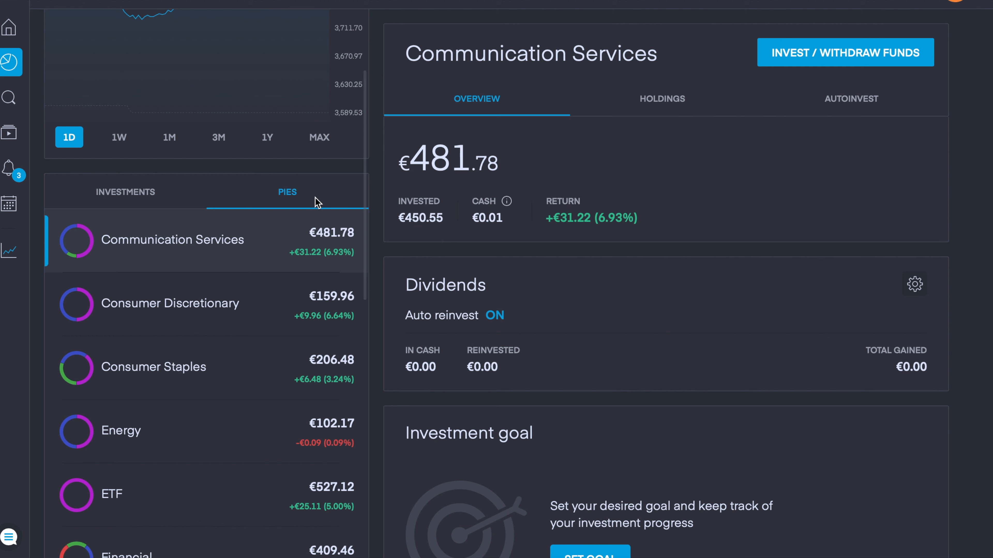
pyautogui.moveTo(234, 294)
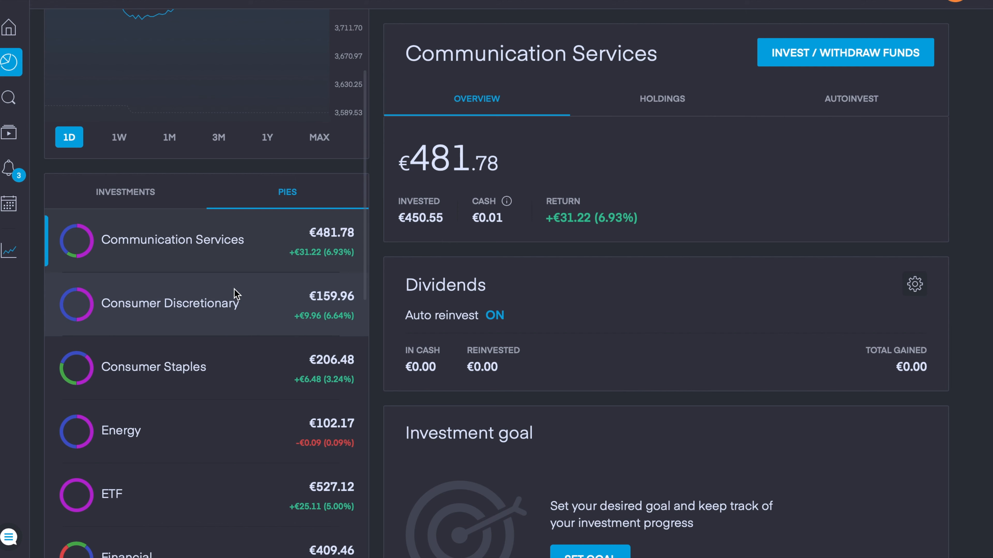
# - Open the Consumer Discretionary pie and switch on sharing for it
pyautogui.click(169, 303)
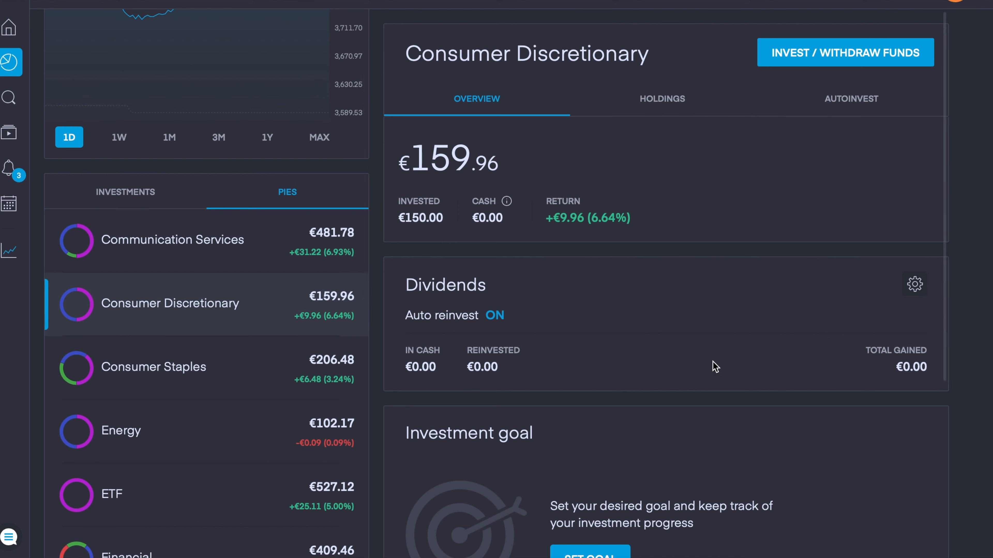
pyautogui.scroll(-3)
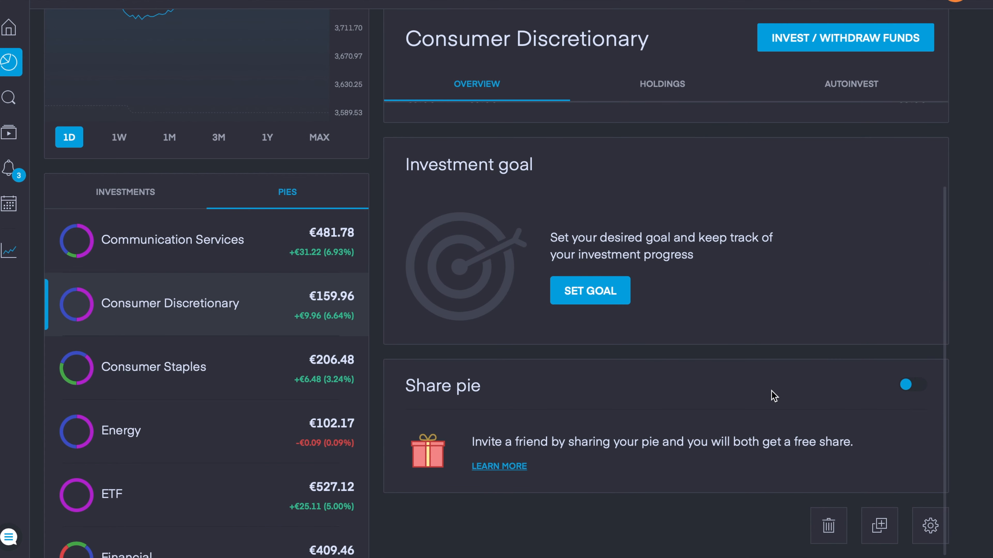
pyautogui.click(912, 384)
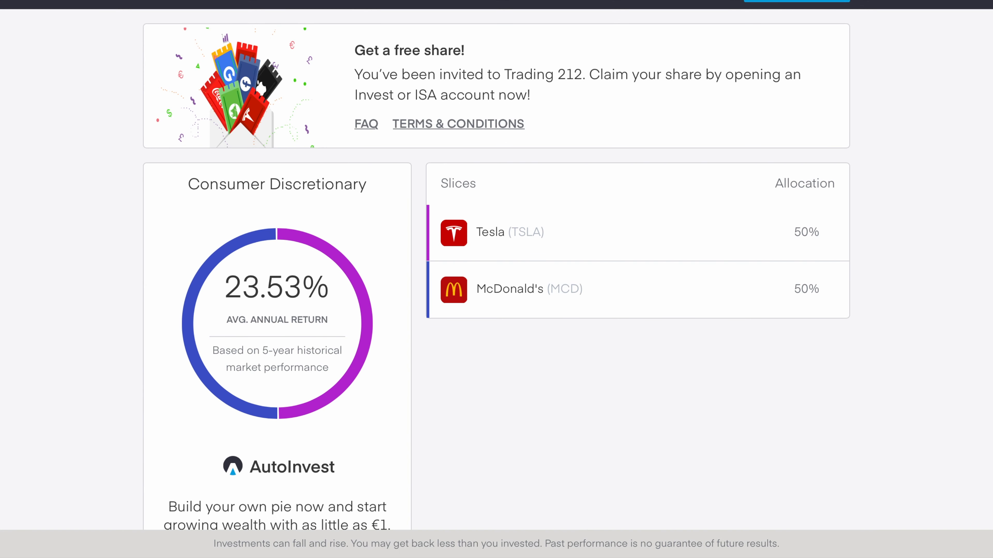
pyautogui.moveTo(310, 210)
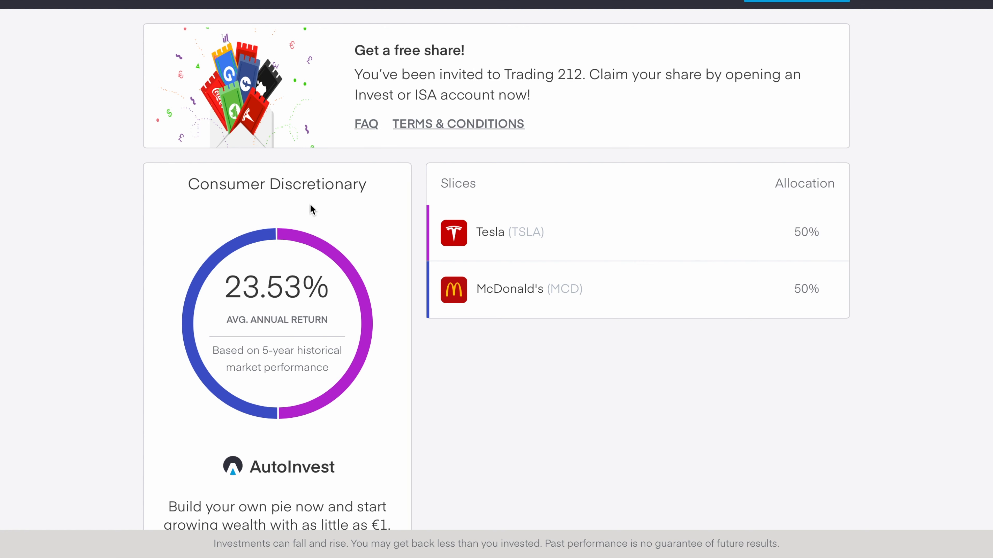
pyautogui.moveTo(249, 257)
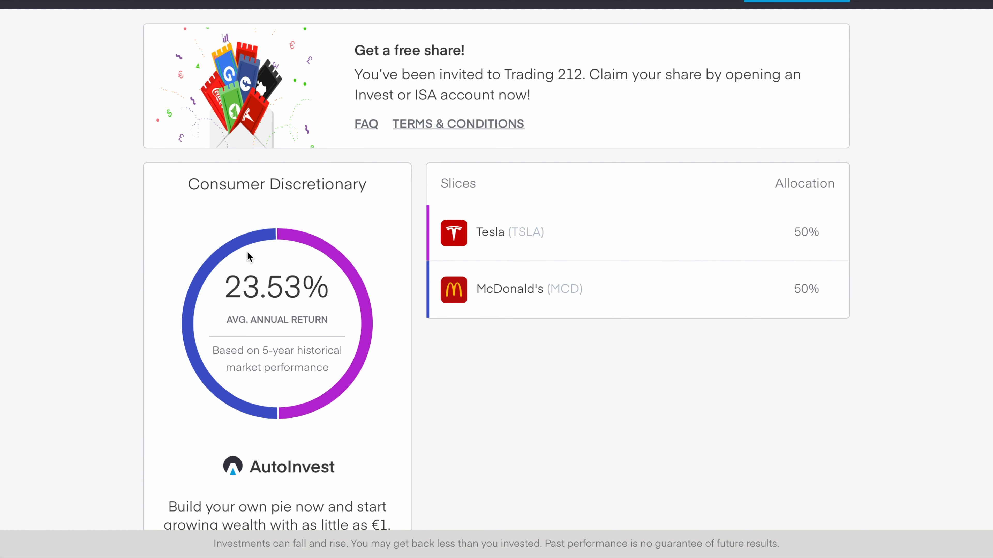
pyautogui.moveTo(171, 211)
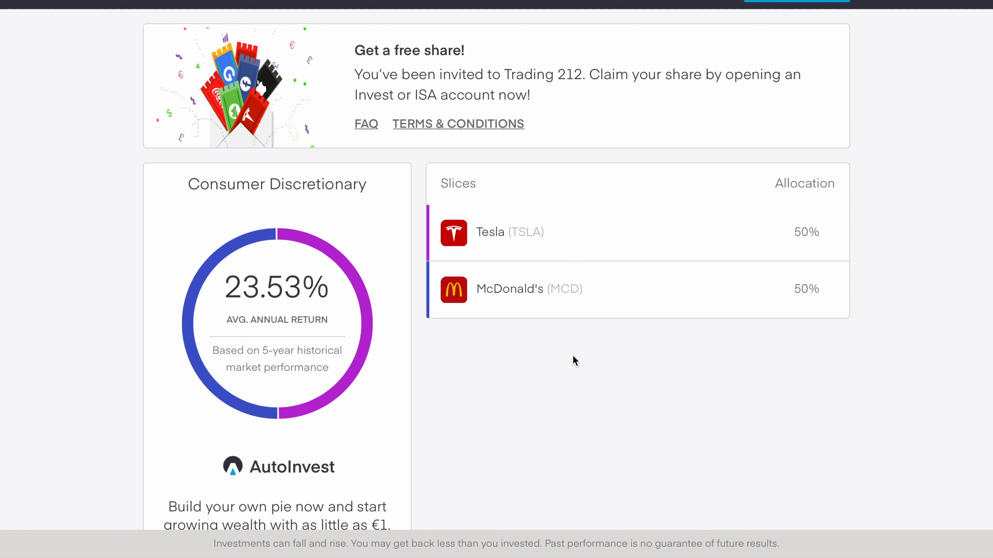
pyautogui.moveTo(907, 295)
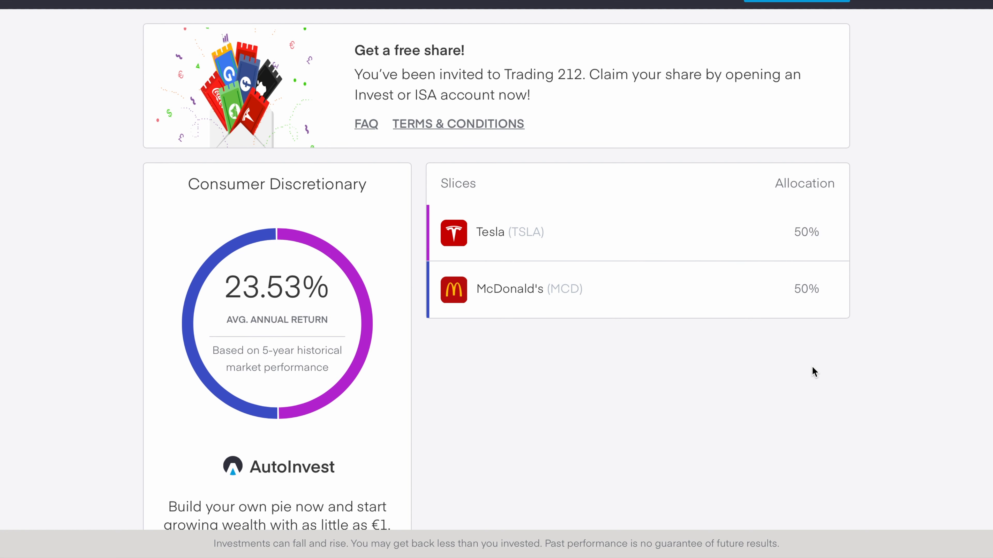
pyautogui.moveTo(280, 56)
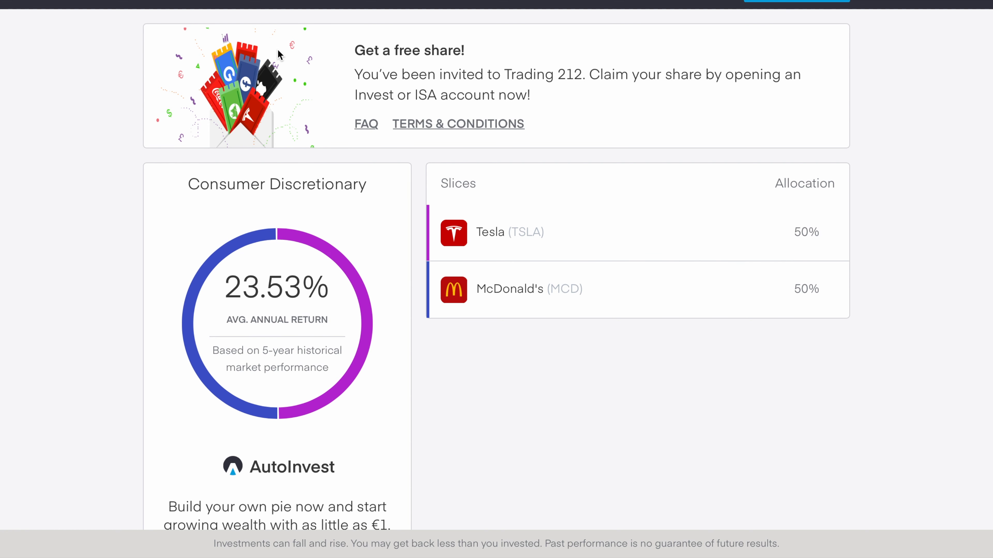
# - Return to the pie in the portfolio and switch its sharing off
pyautogui.click(912, 434)
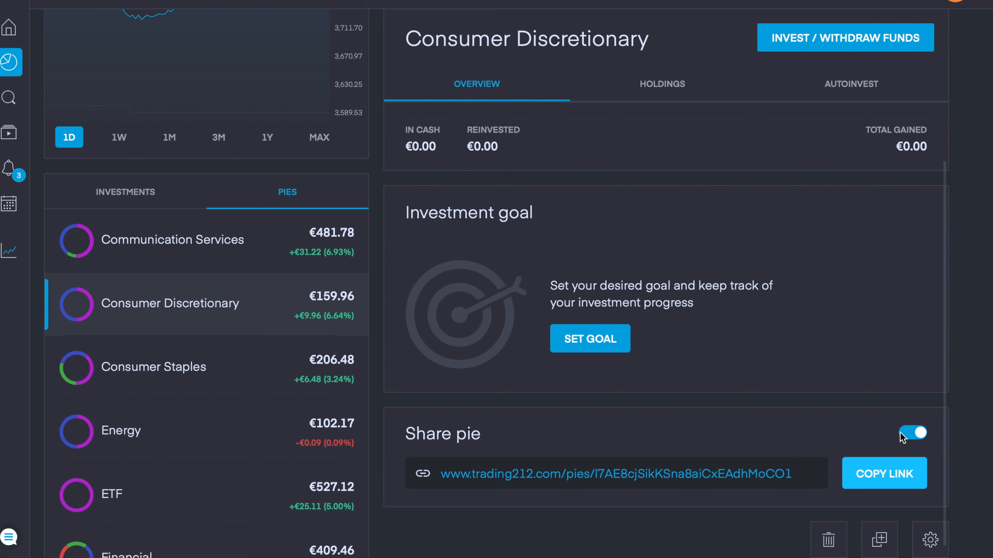
pyautogui.click(911, 433)
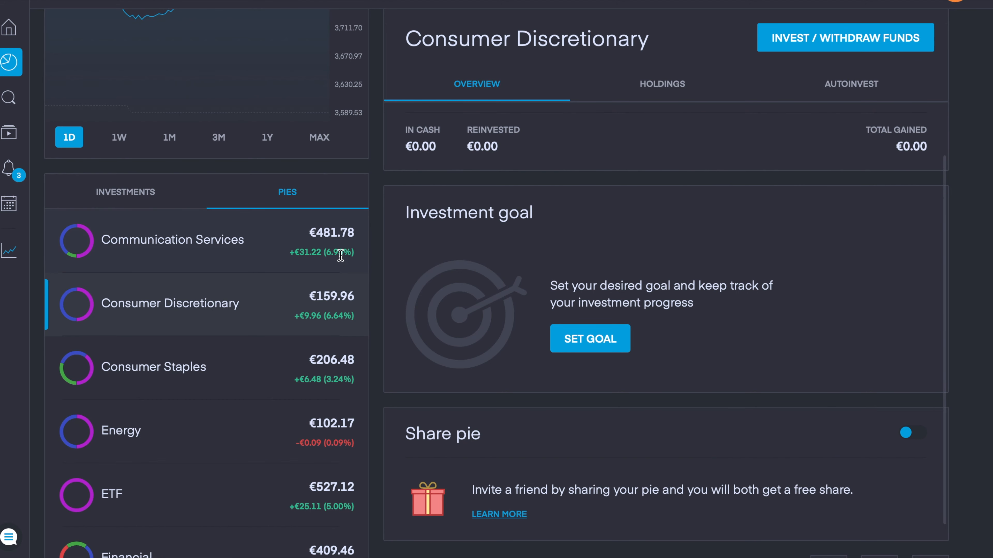
pyautogui.moveTo(184, 248)
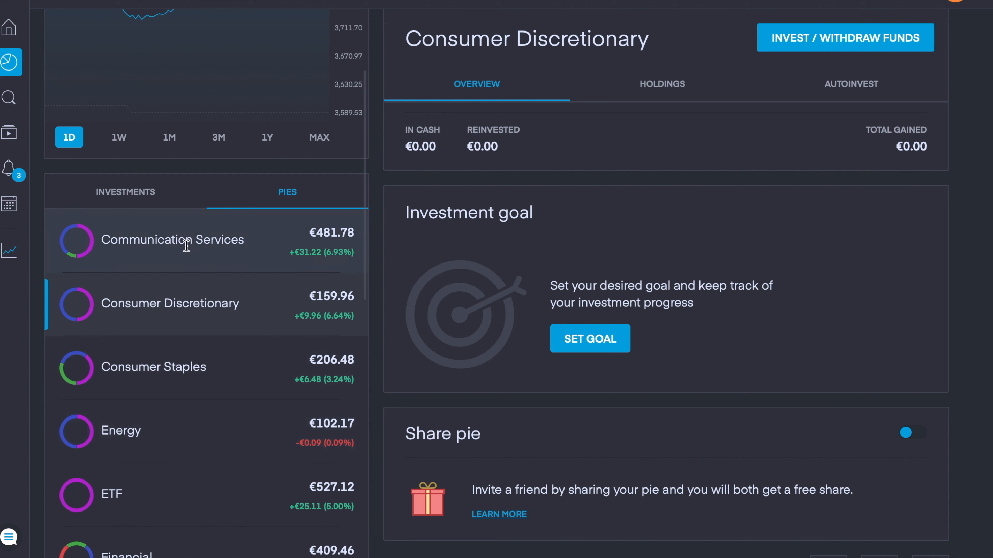
pyautogui.moveTo(585, 233)
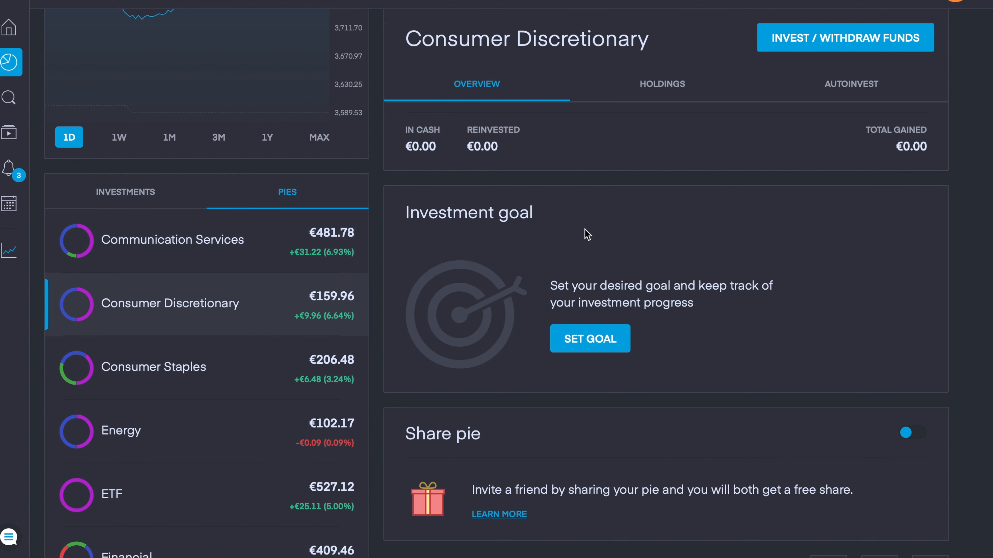
pyautogui.moveTo(724, 256)
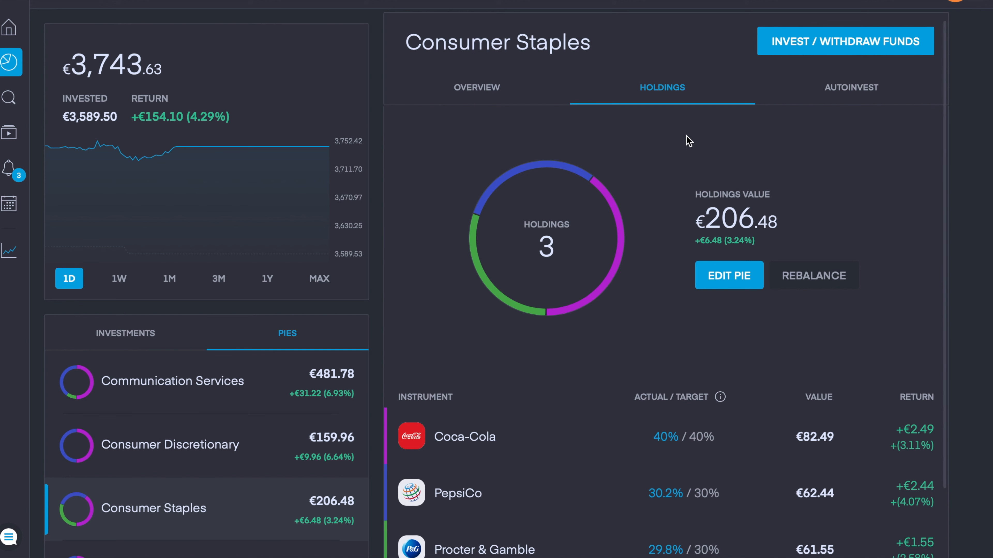
pyautogui.moveTo(816, 129)
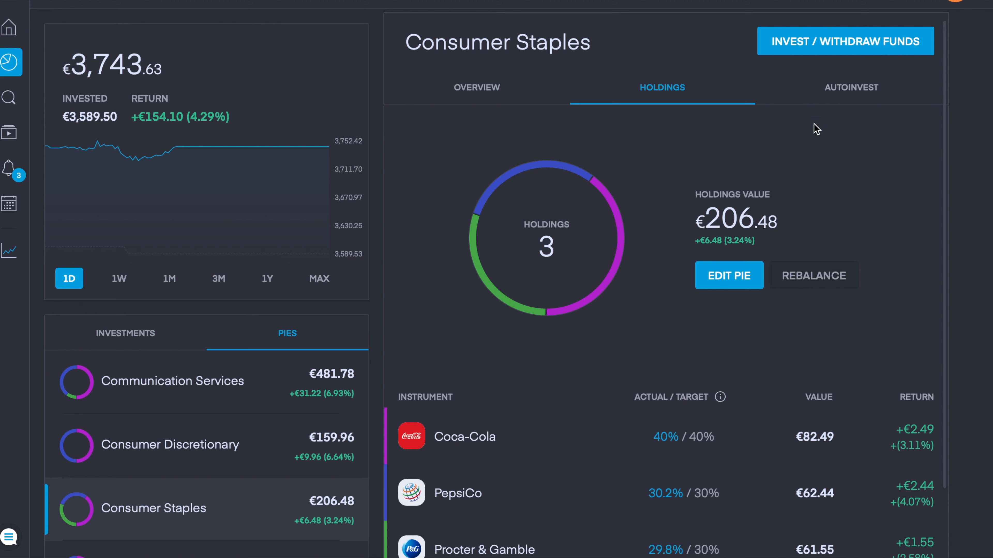
pyautogui.moveTo(669, 138)
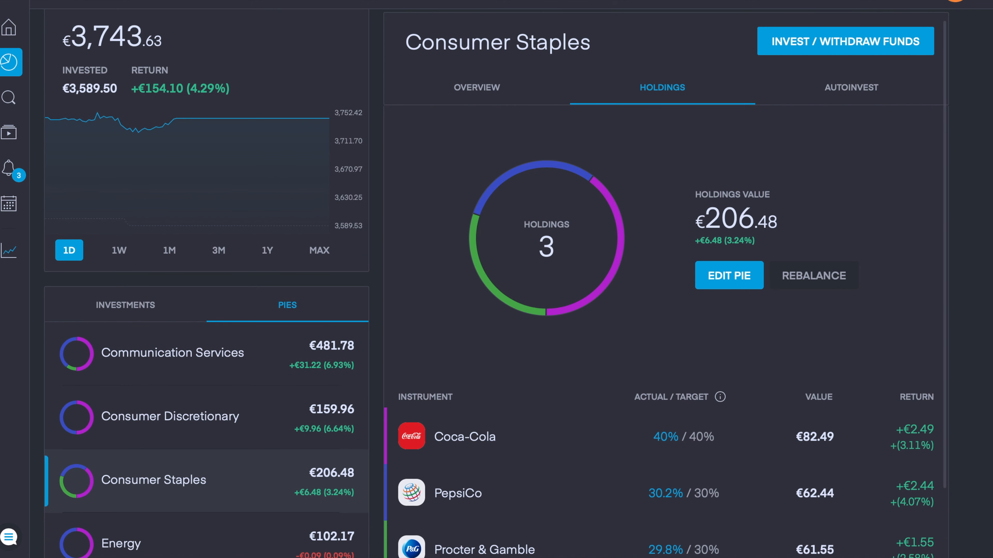
# - Scroll down the Consumer Staples holdings to the Import/Export investments buttons
pyautogui.scroll(-3)
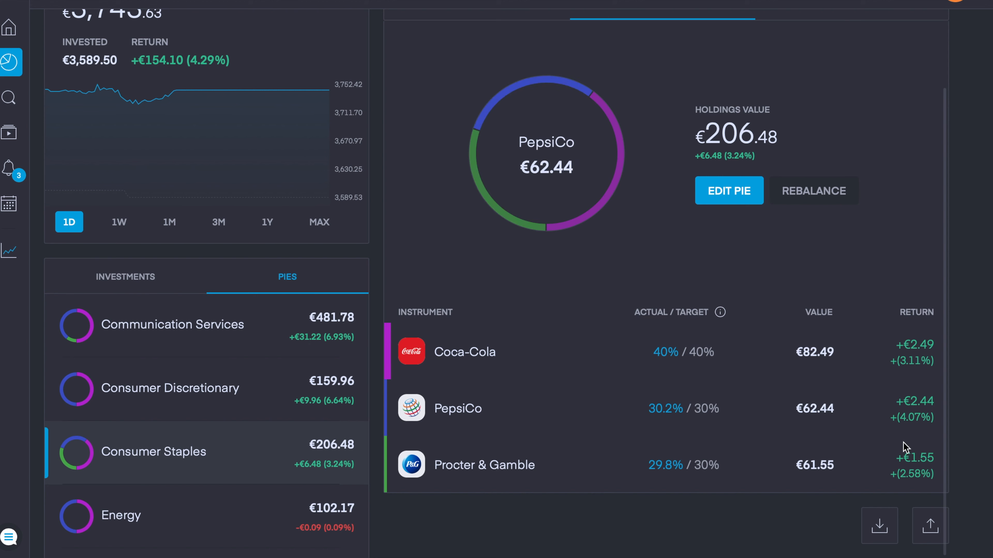
pyautogui.moveTo(879, 526)
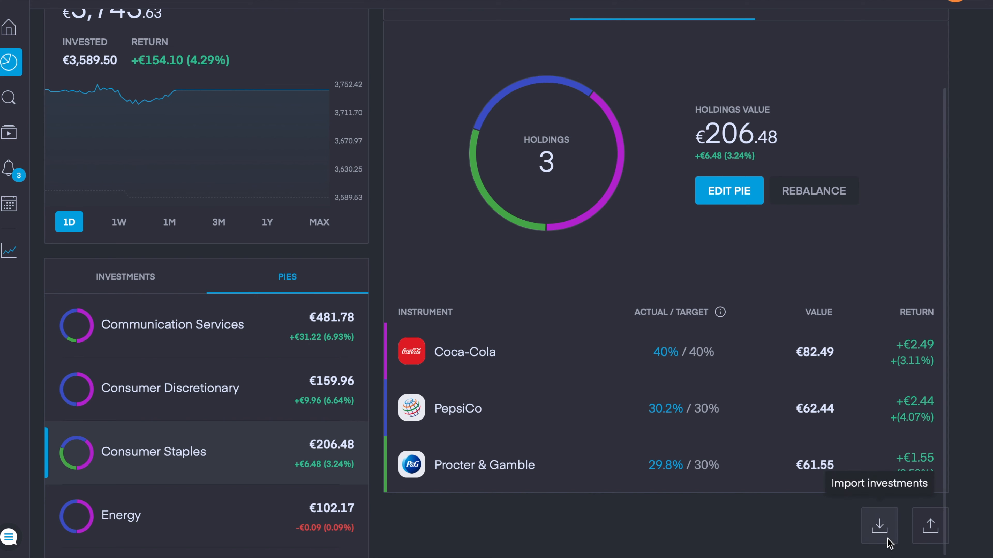
pyautogui.moveTo(930, 526)
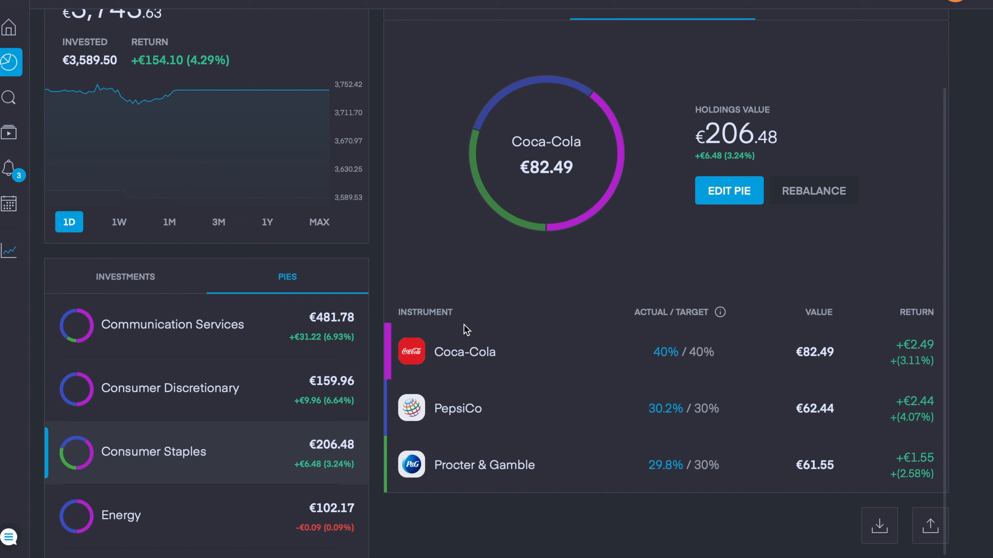
pyautogui.moveTo(777, 538)
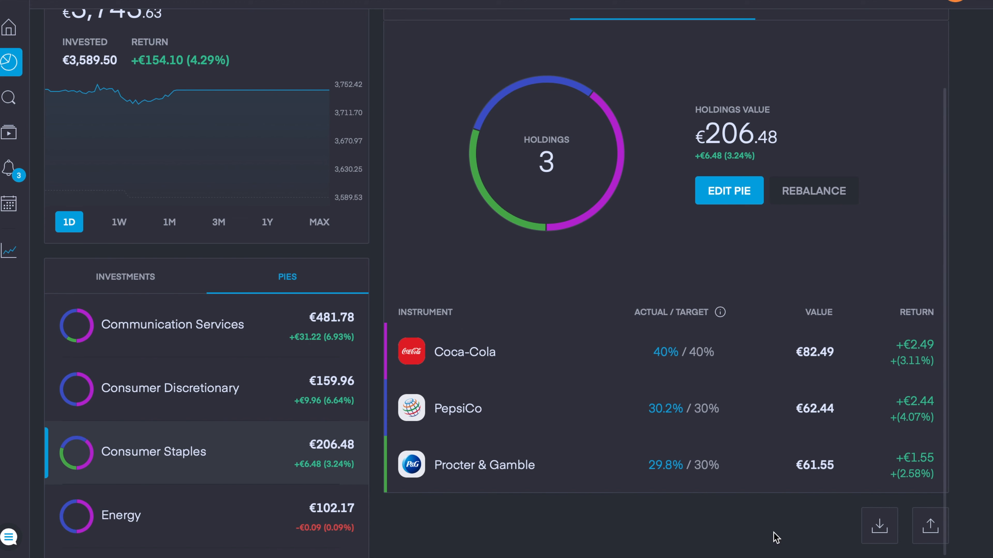
pyautogui.moveTo(758, 528)
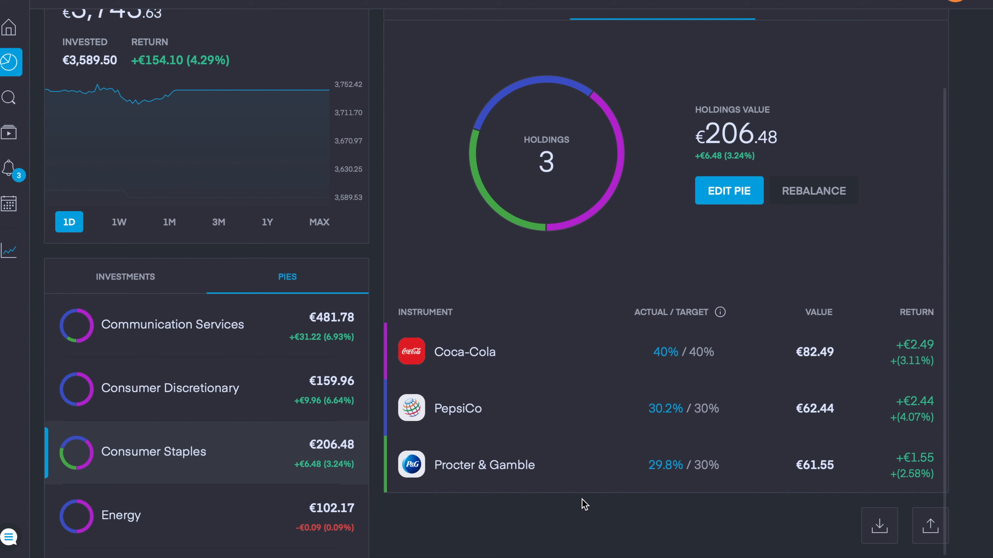
pyautogui.moveTo(417, 68)
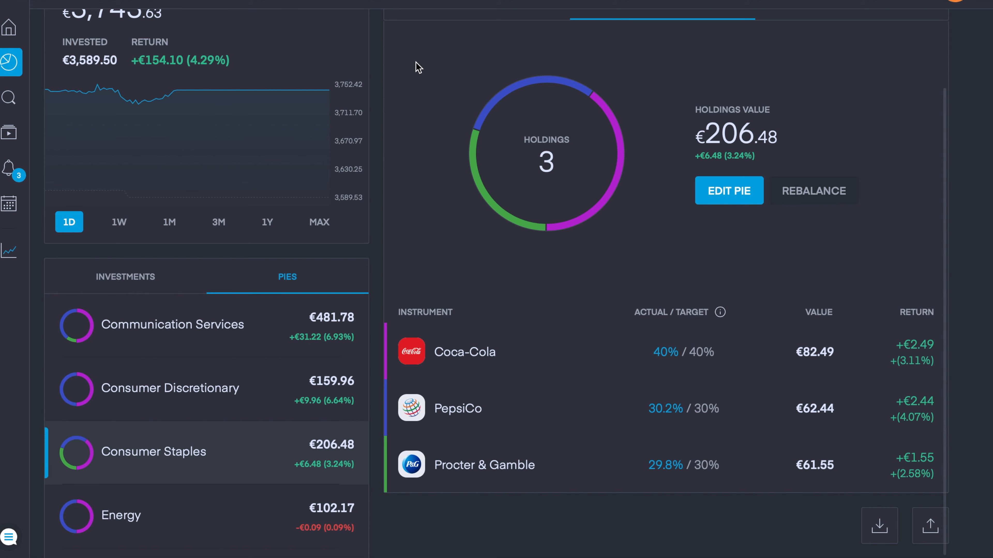